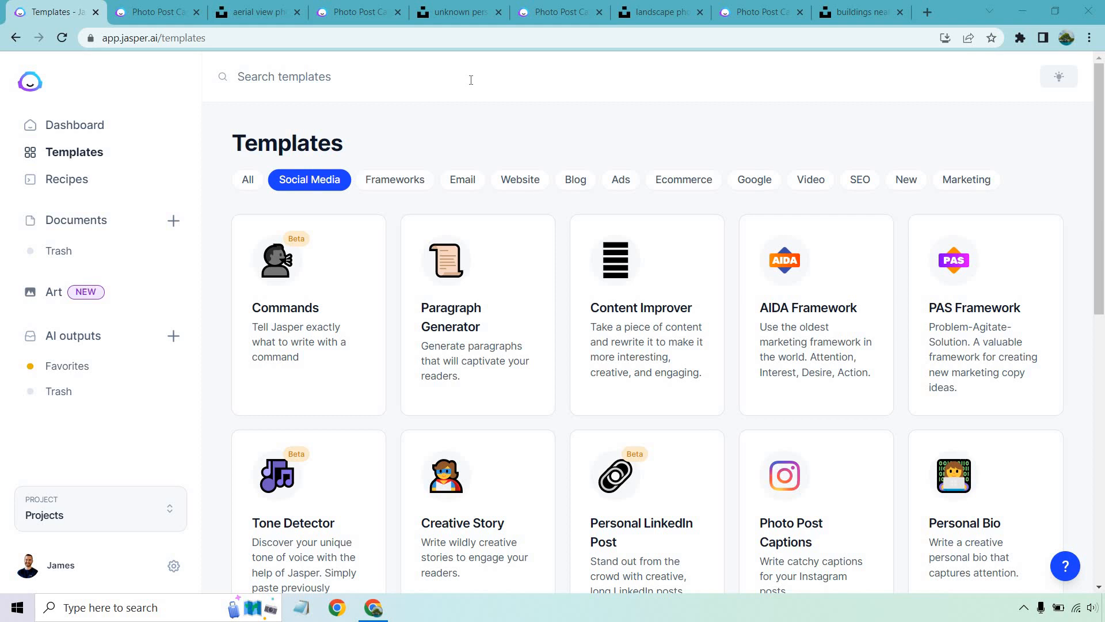
mouse_move(556, 202)
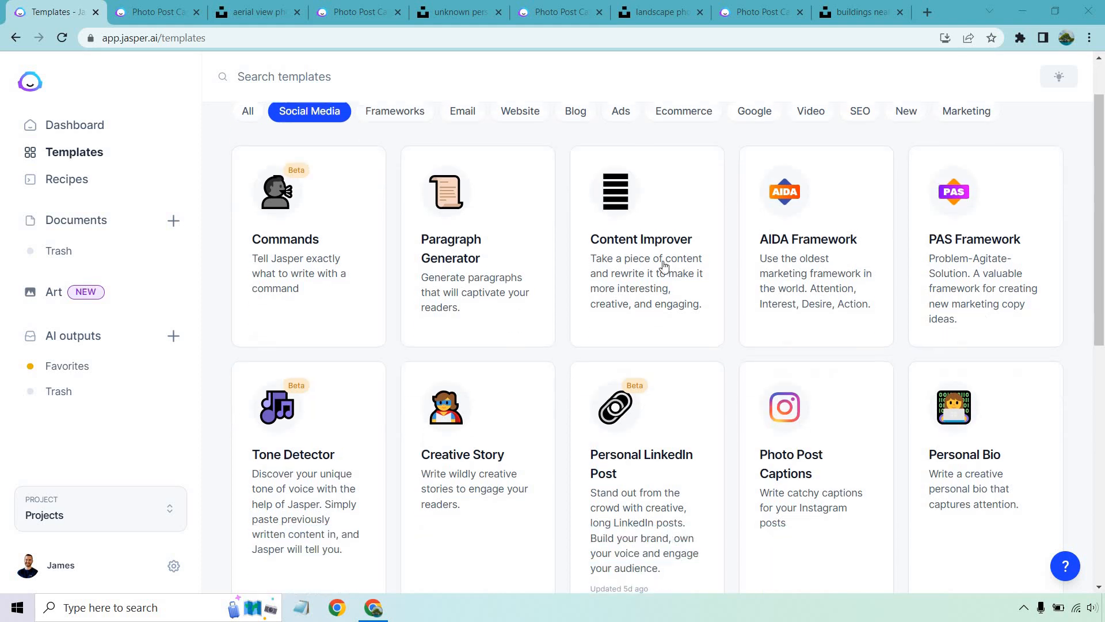
- Scroll the Templates page to reach the vacation-getaway Photo Post Captions form with a Witty tone
scroll(up, 3)
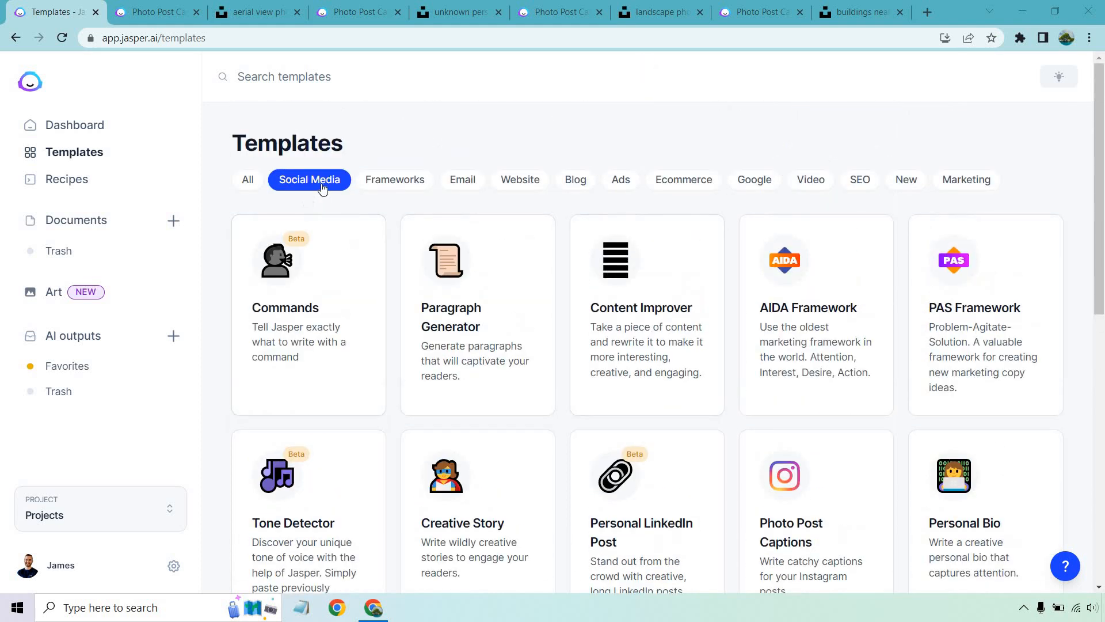
scroll(down, 3)
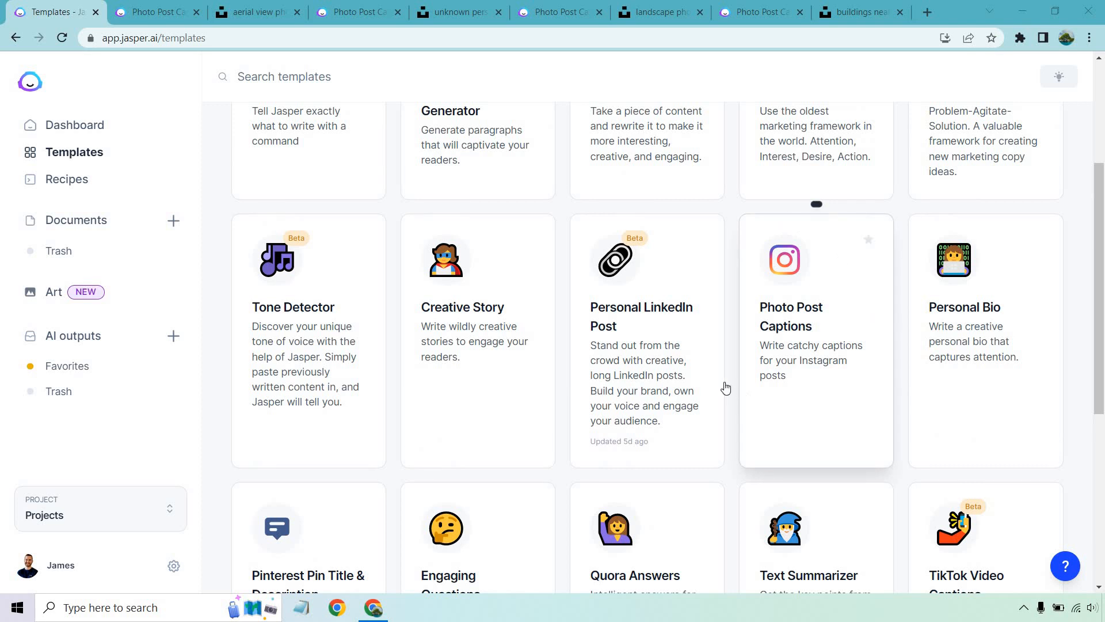
mouse_move(733, 407)
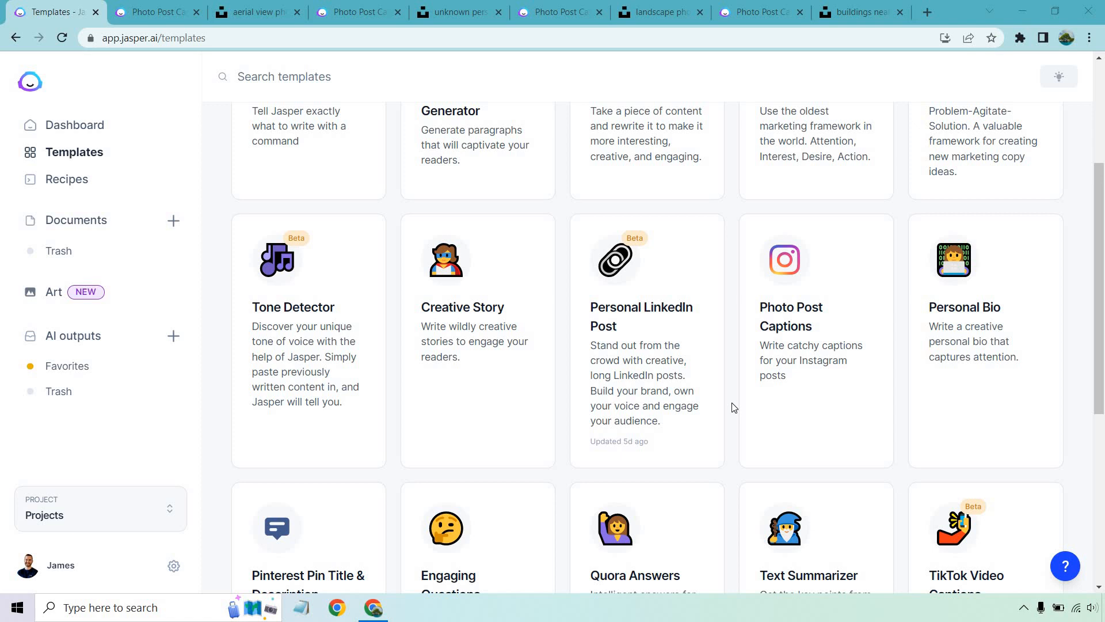
scroll(up, 3)
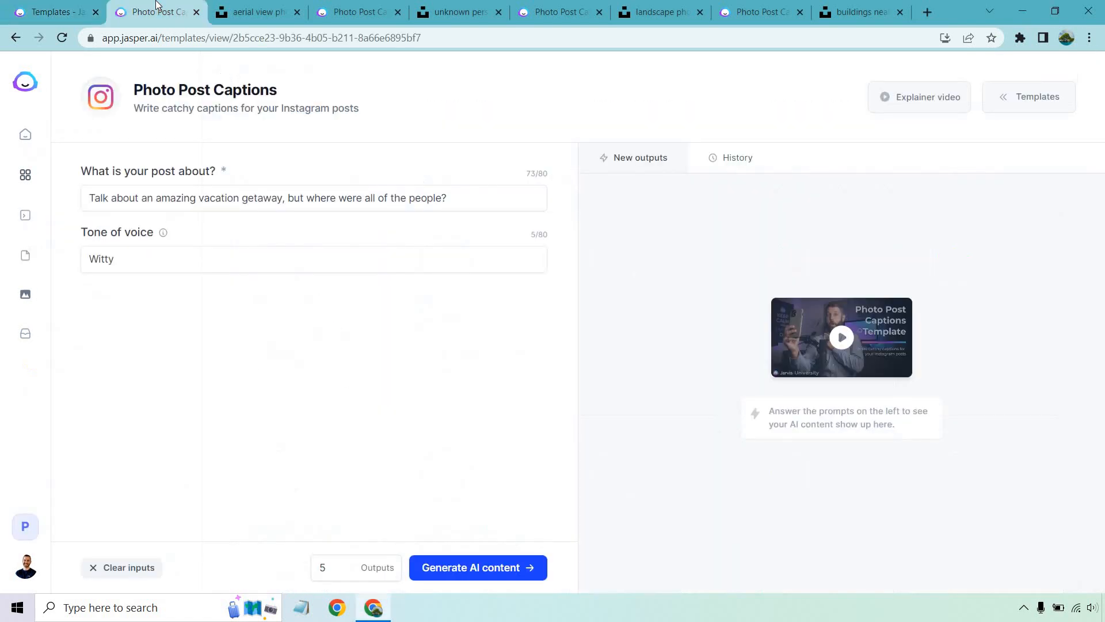
mouse_move(346, 86)
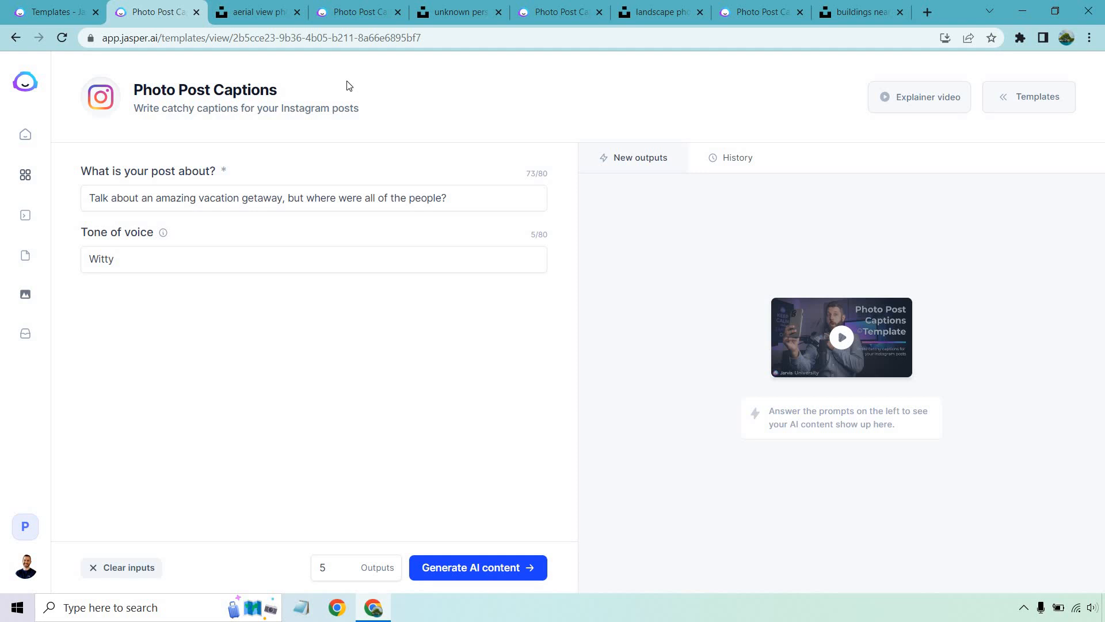
click(258, 12)
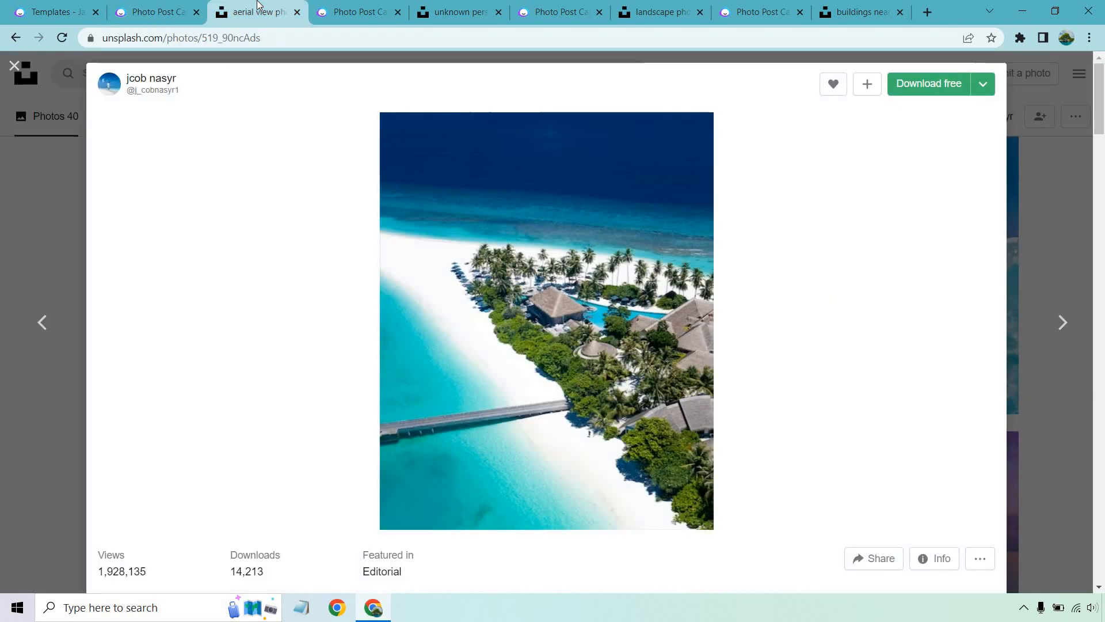
mouse_move(254, 173)
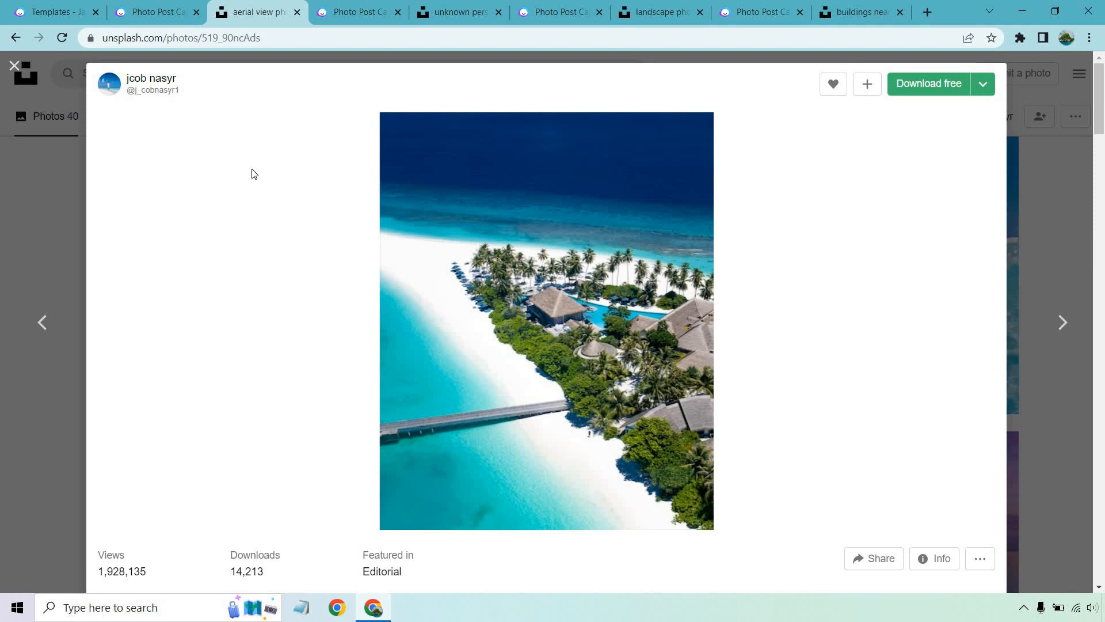
click(155, 12)
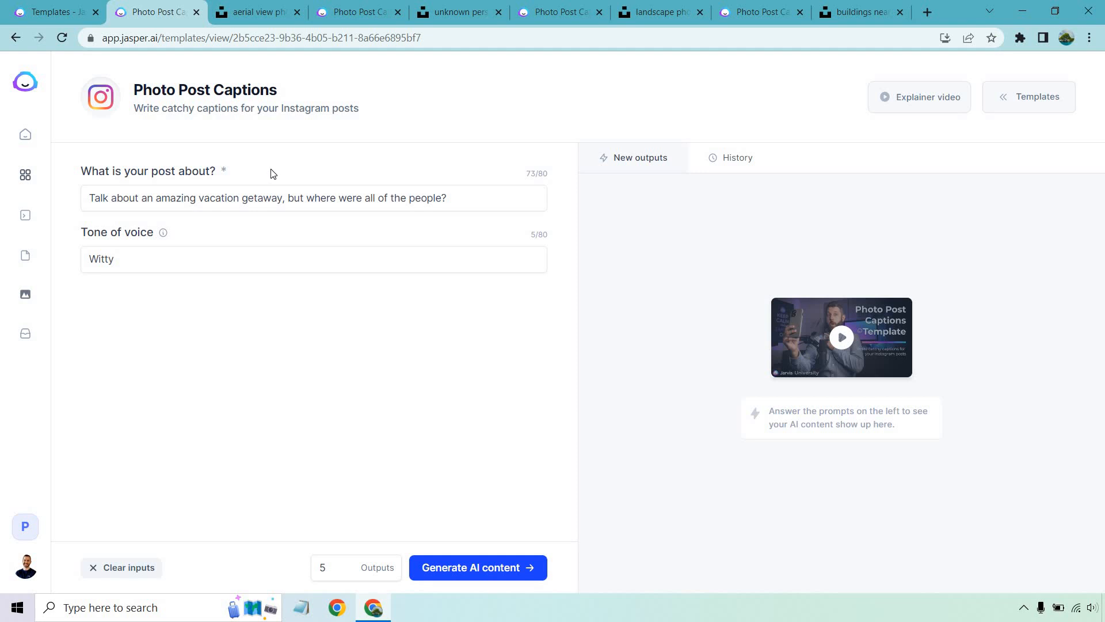
click(256, 13)
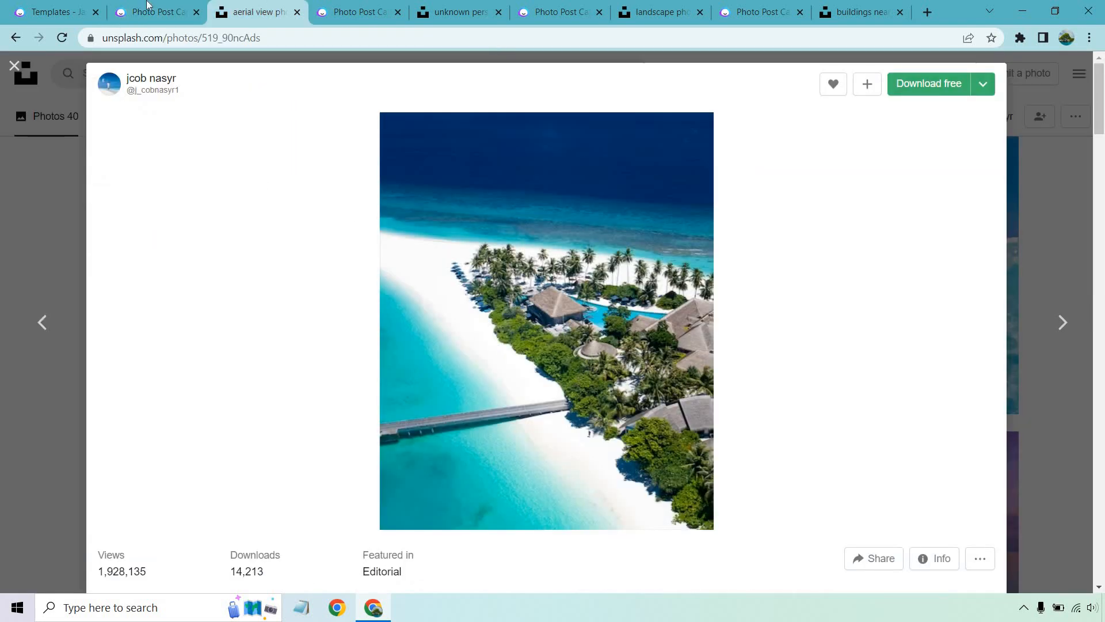
click(157, 12)
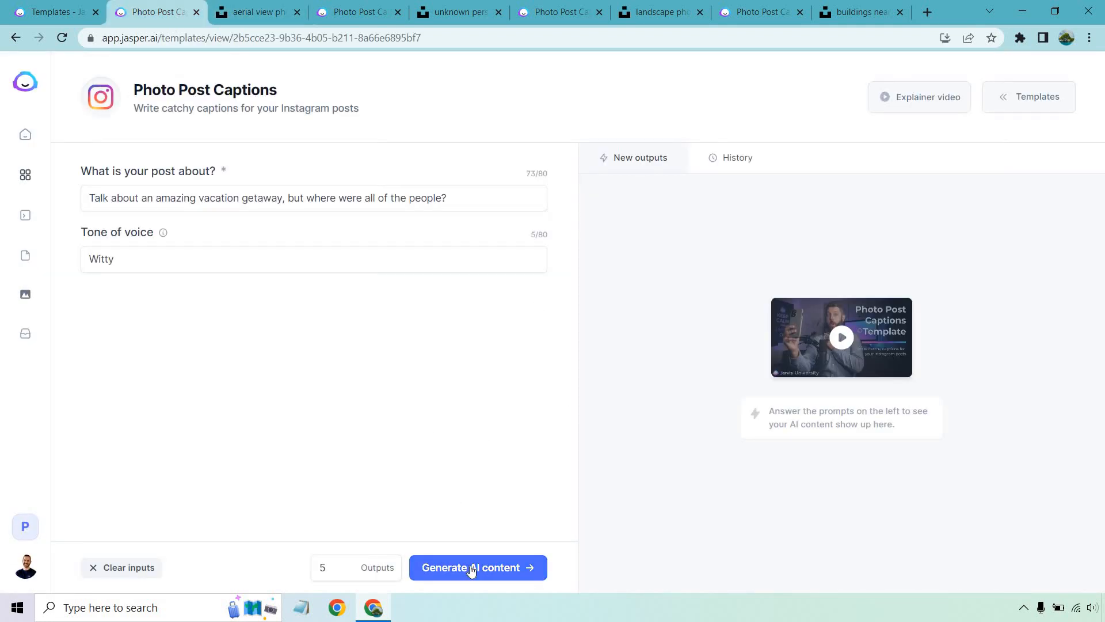
- Generate witty captions for the empty vacation getaway and scroll through the five outputs
click(477, 568)
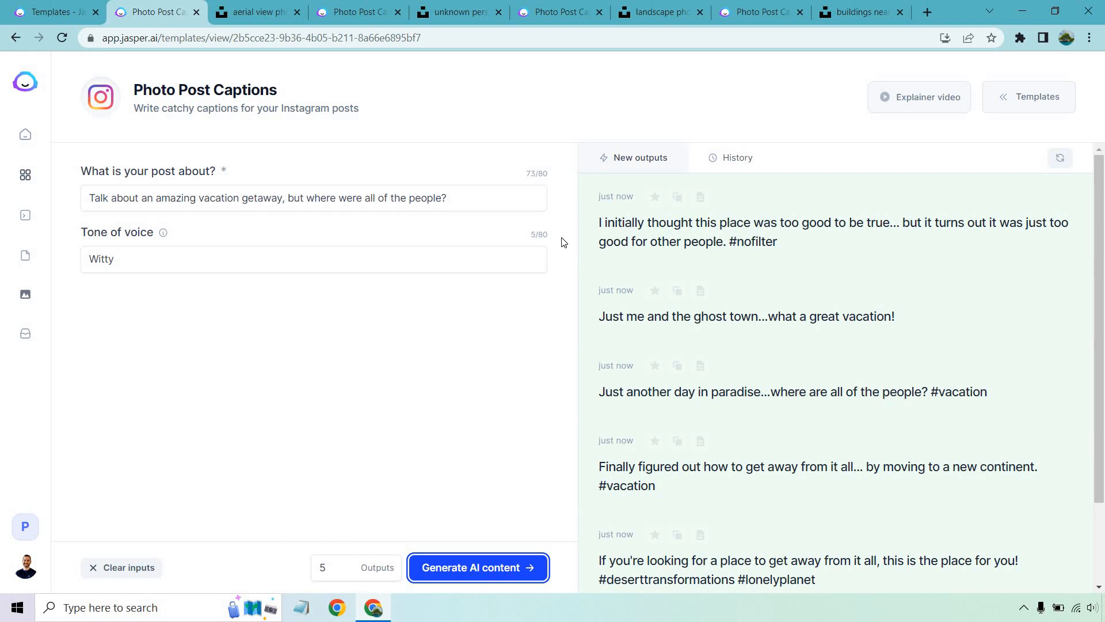
mouse_move(564, 326)
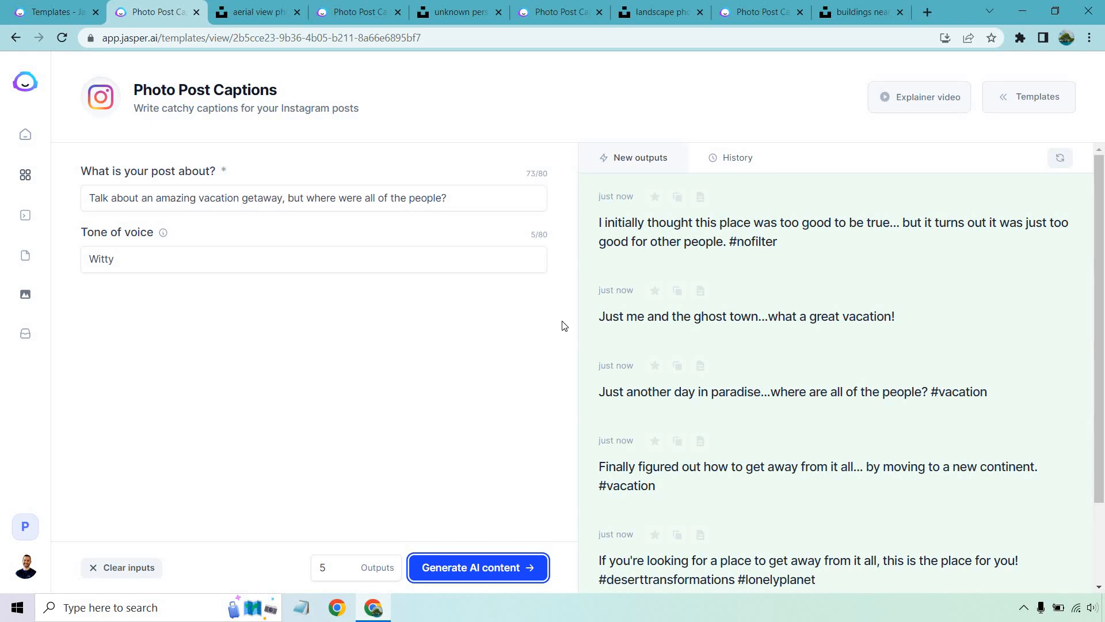
mouse_move(537, 386)
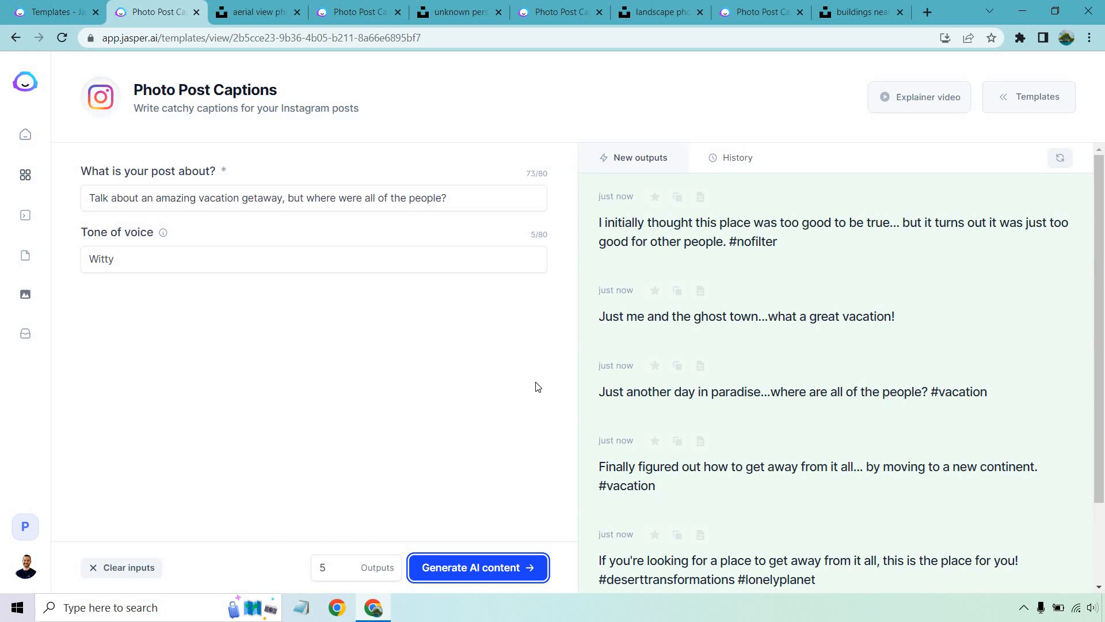
mouse_move(529, 444)
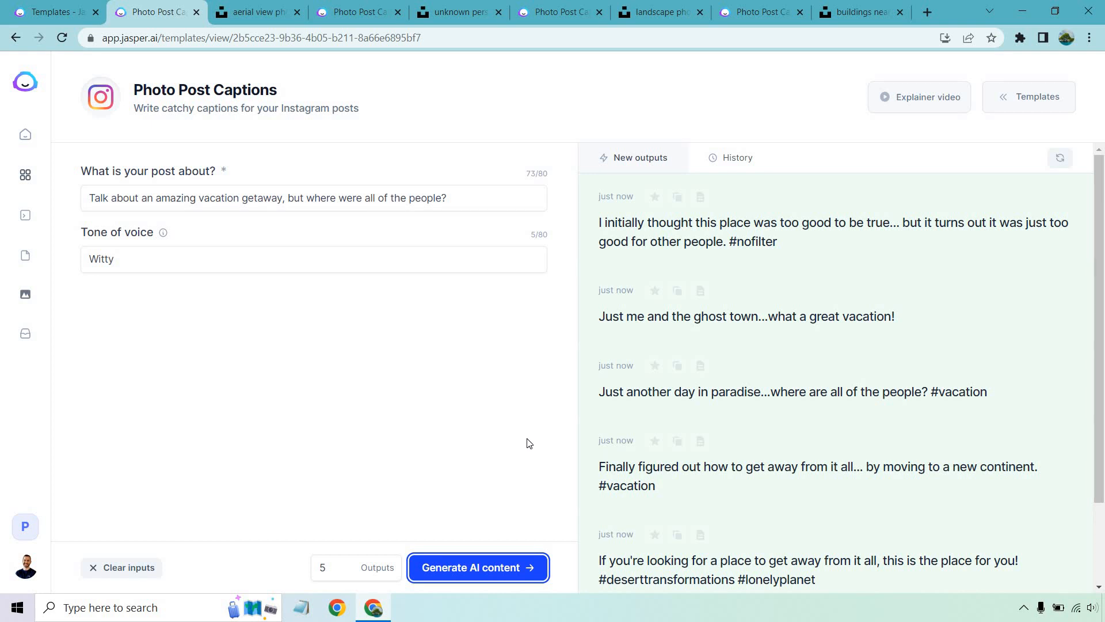
mouse_move(542, 470)
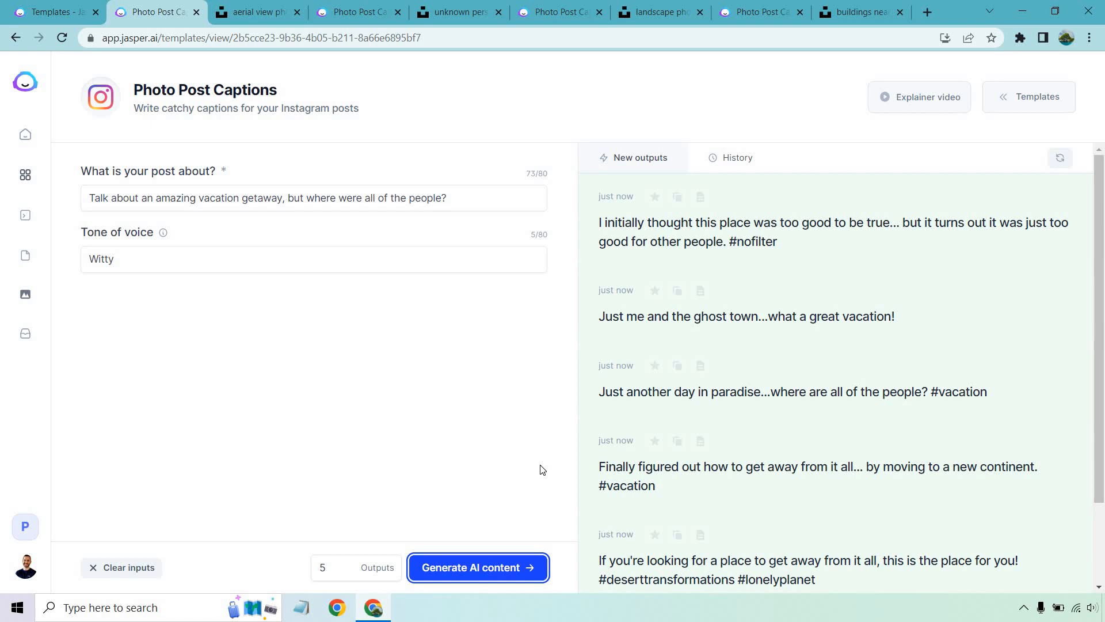
scroll(down, 3)
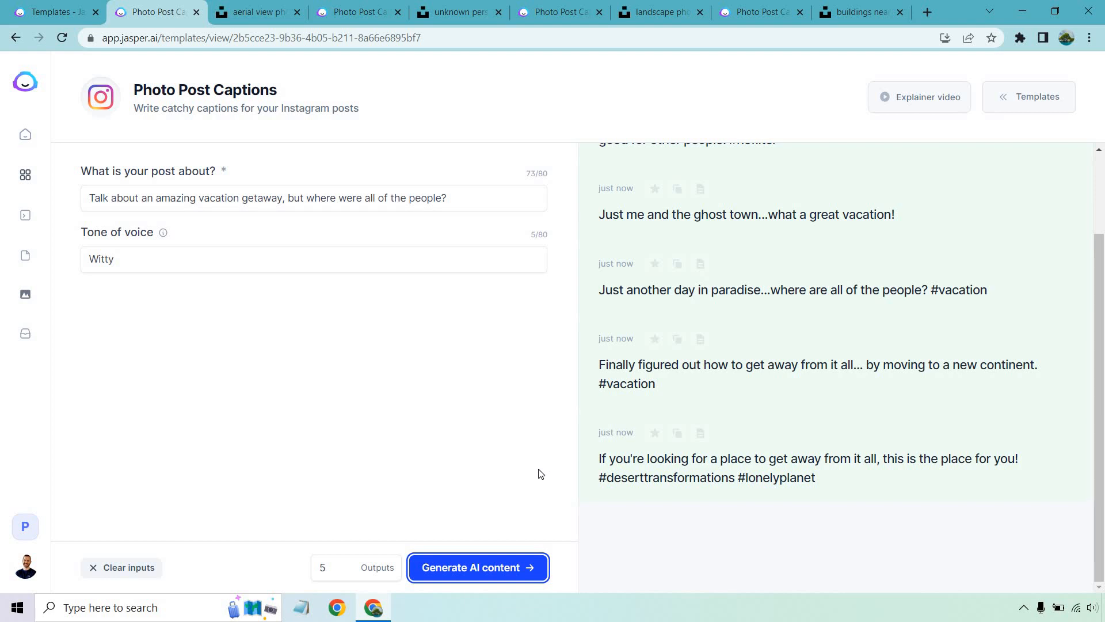
mouse_move(553, 481)
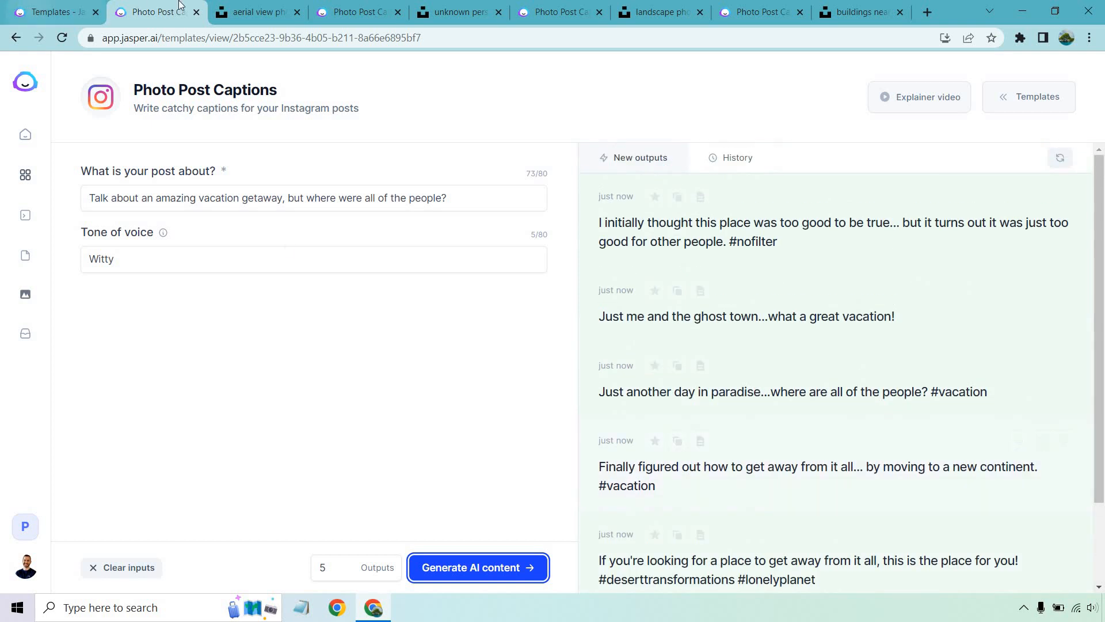
- View the skateboarder photo, then the witty skateboarding-trick caption form
click(356, 12)
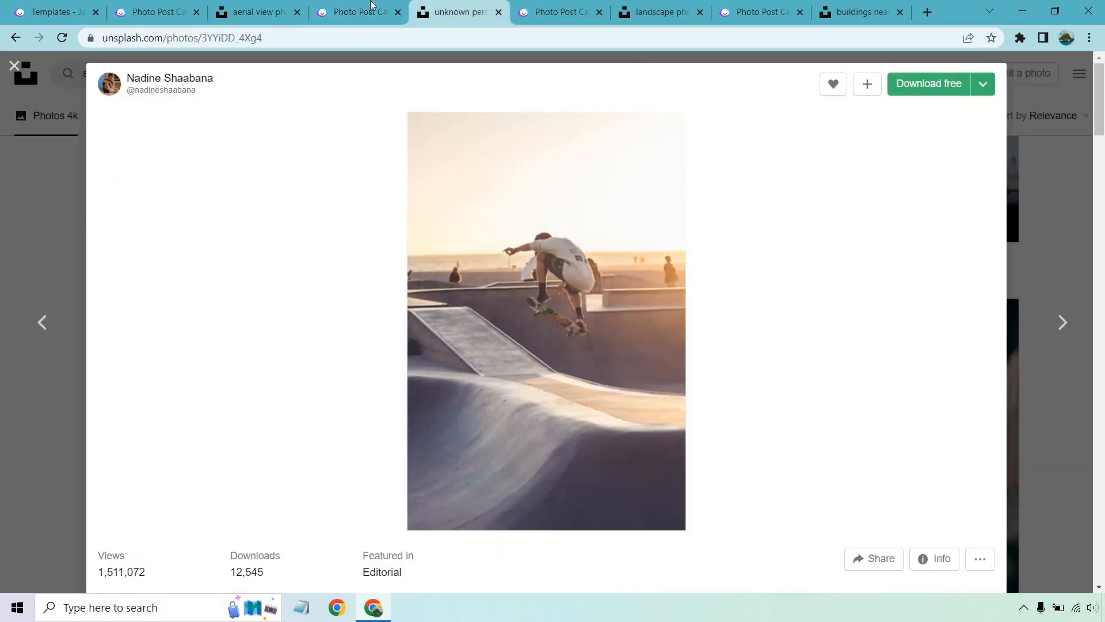
click(356, 12)
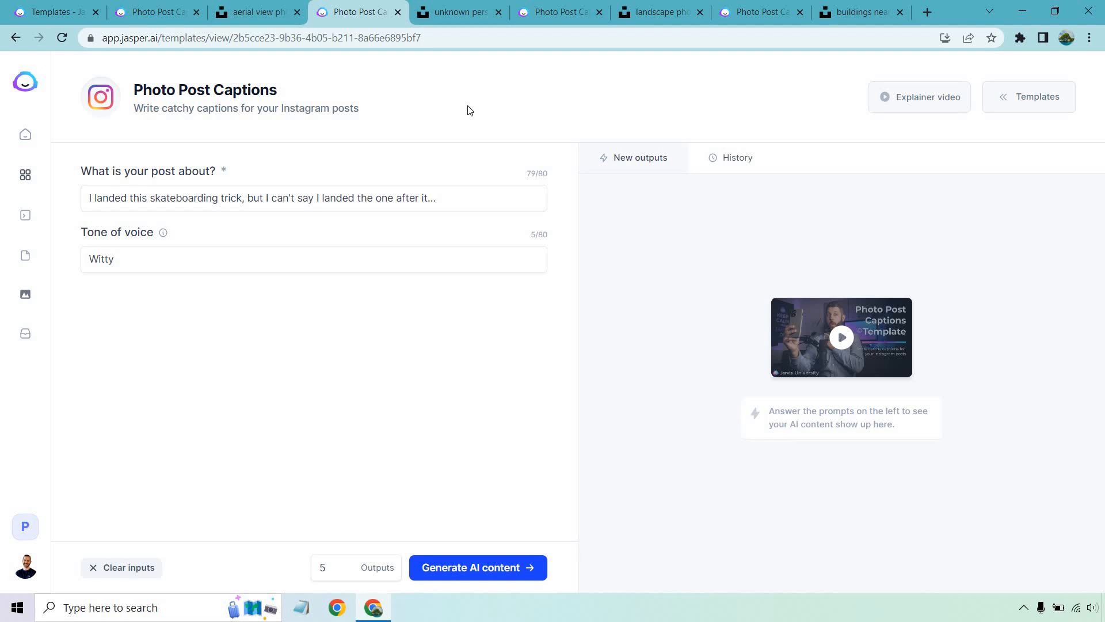
mouse_move(492, 354)
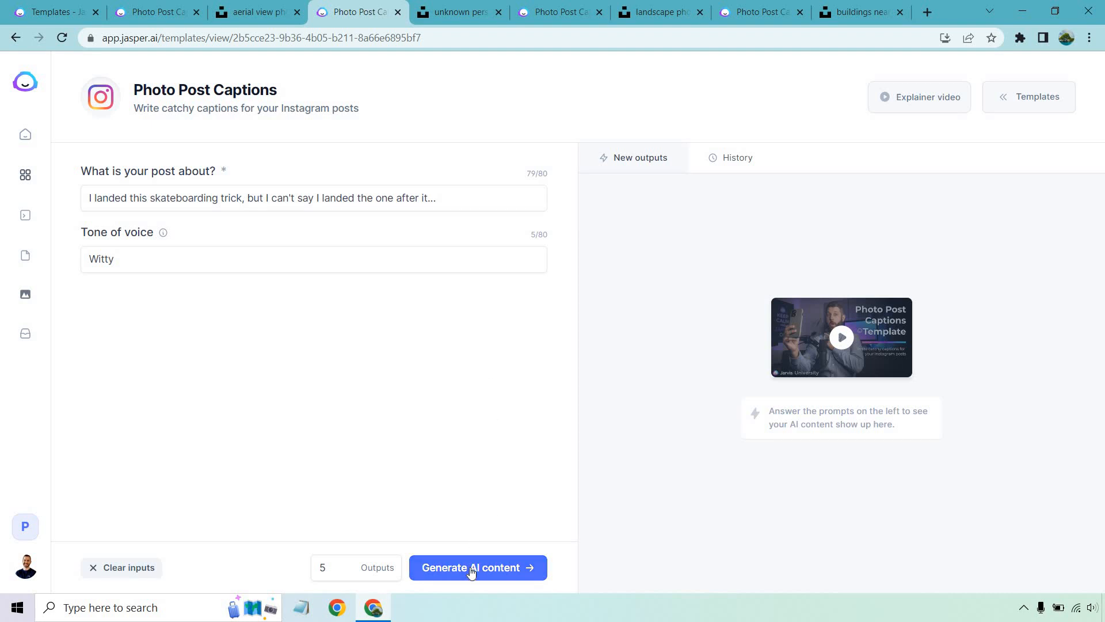
- Generate witty captions about landing one skateboard trick but not the next
click(477, 568)
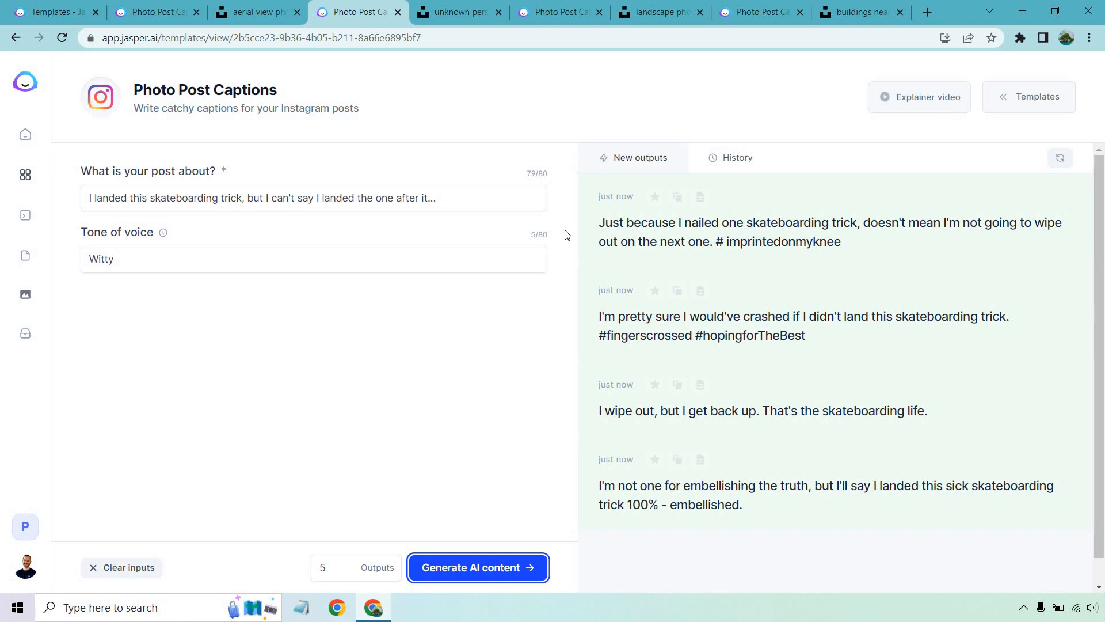
mouse_move(555, 336)
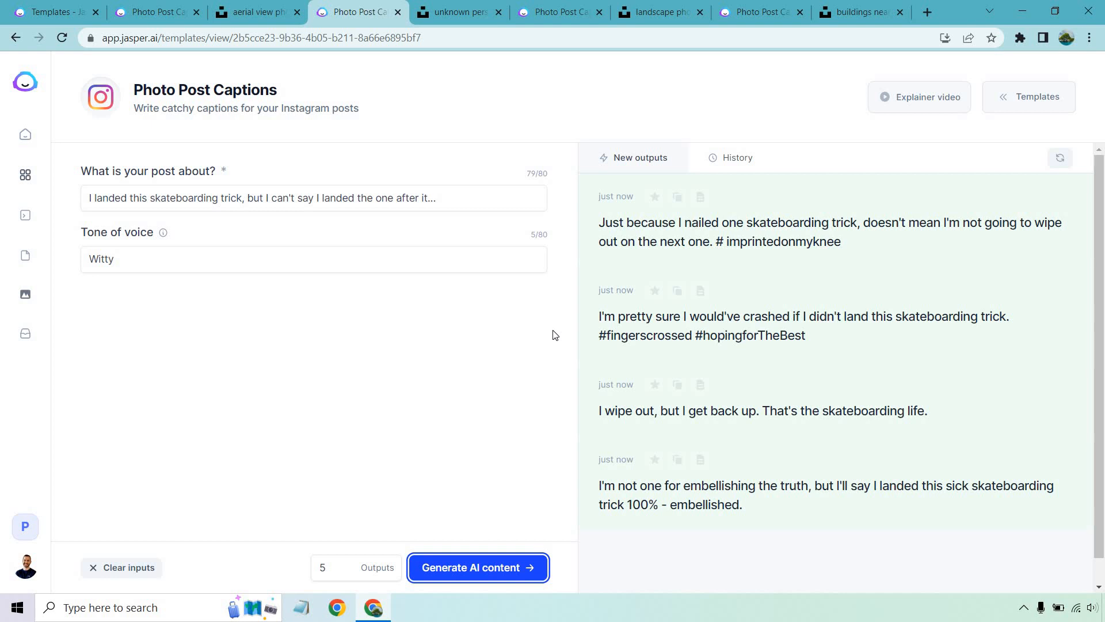
mouse_move(536, 393)
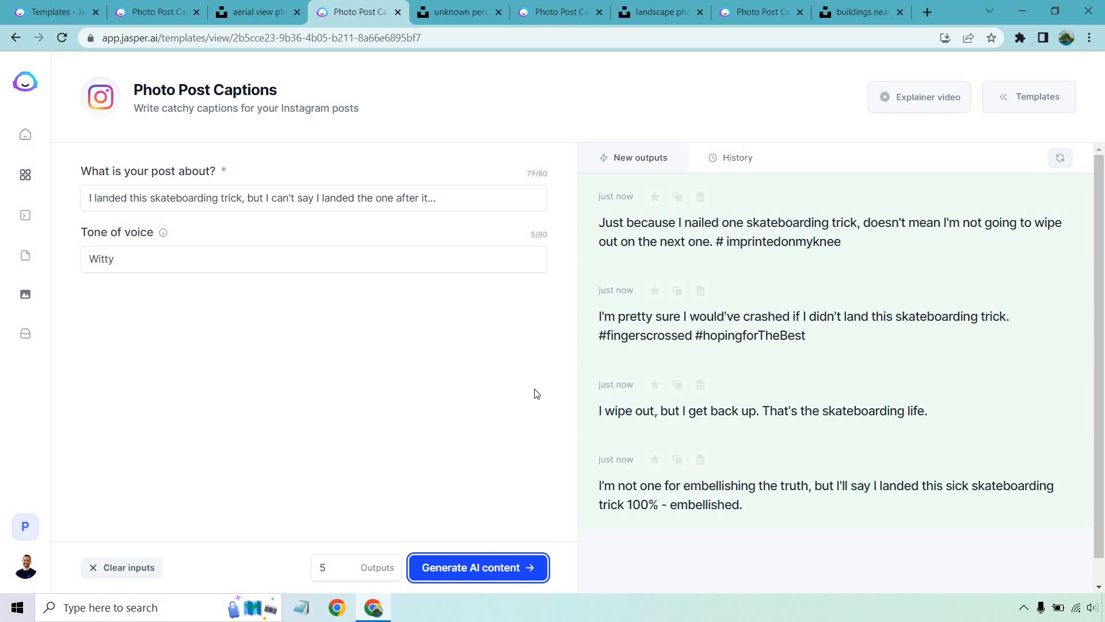
mouse_move(547, 489)
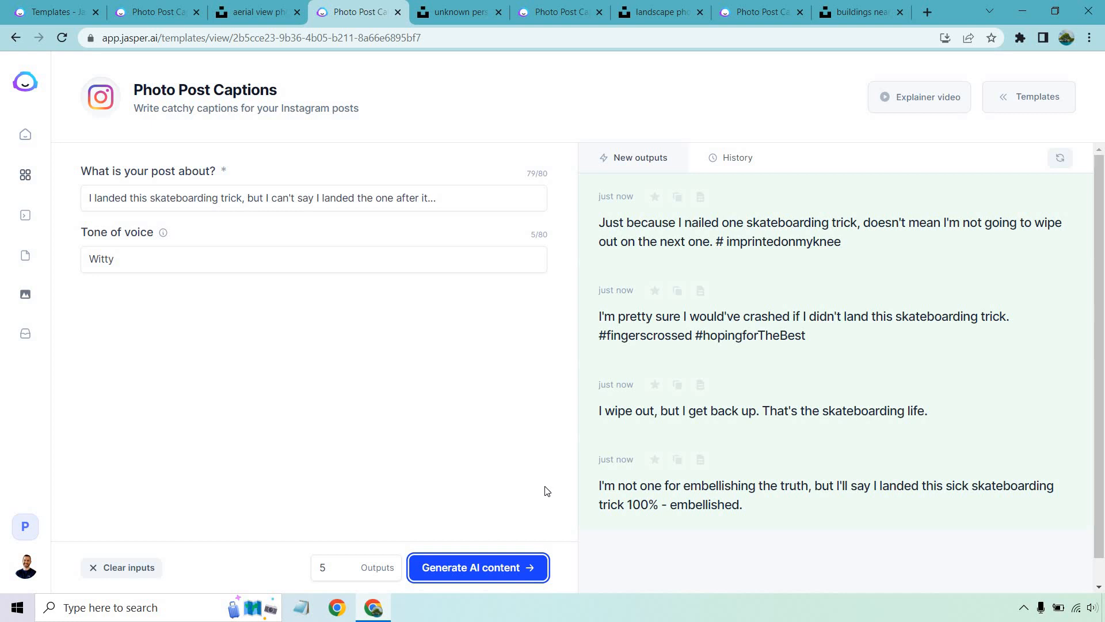
mouse_move(590, 388)
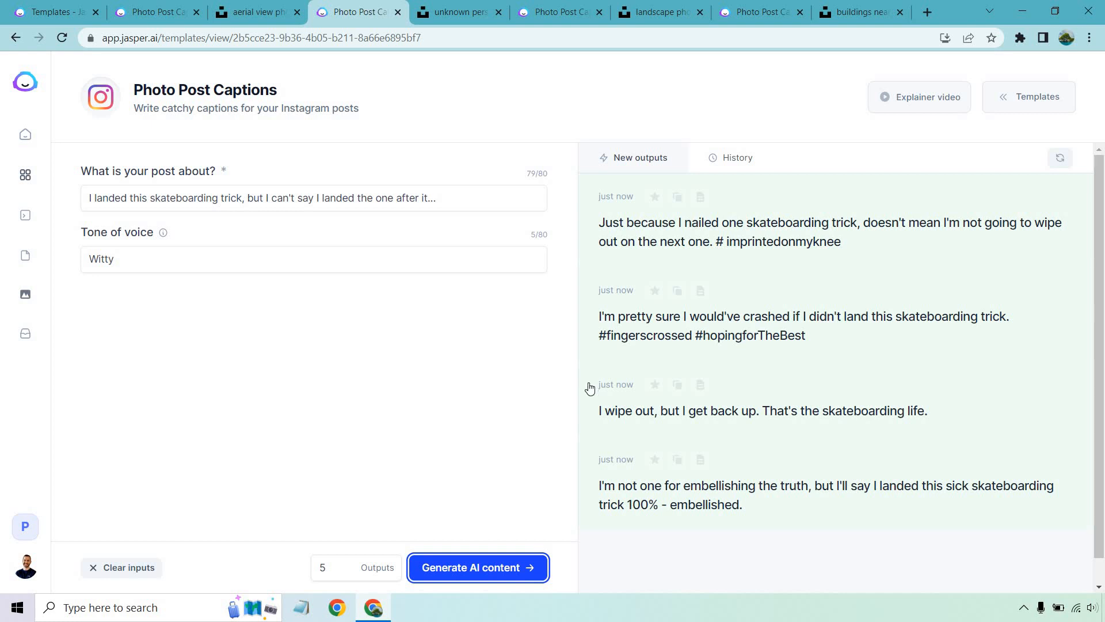
- Compare the Uluru landscape photo with the witty Uluru bathroom caption form
click(456, 12)
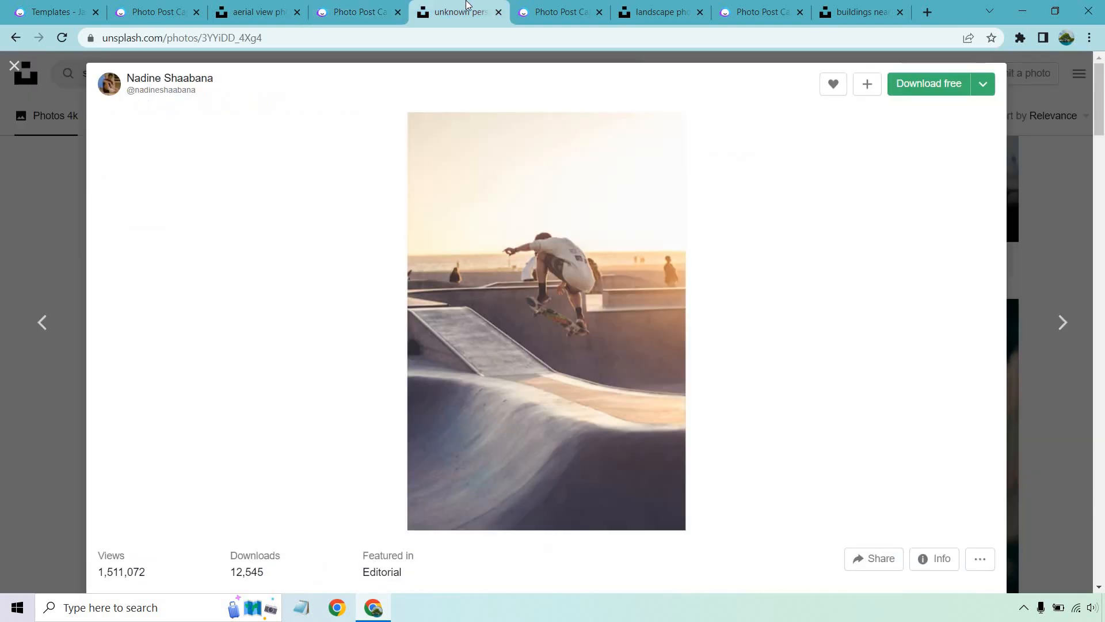
click(559, 12)
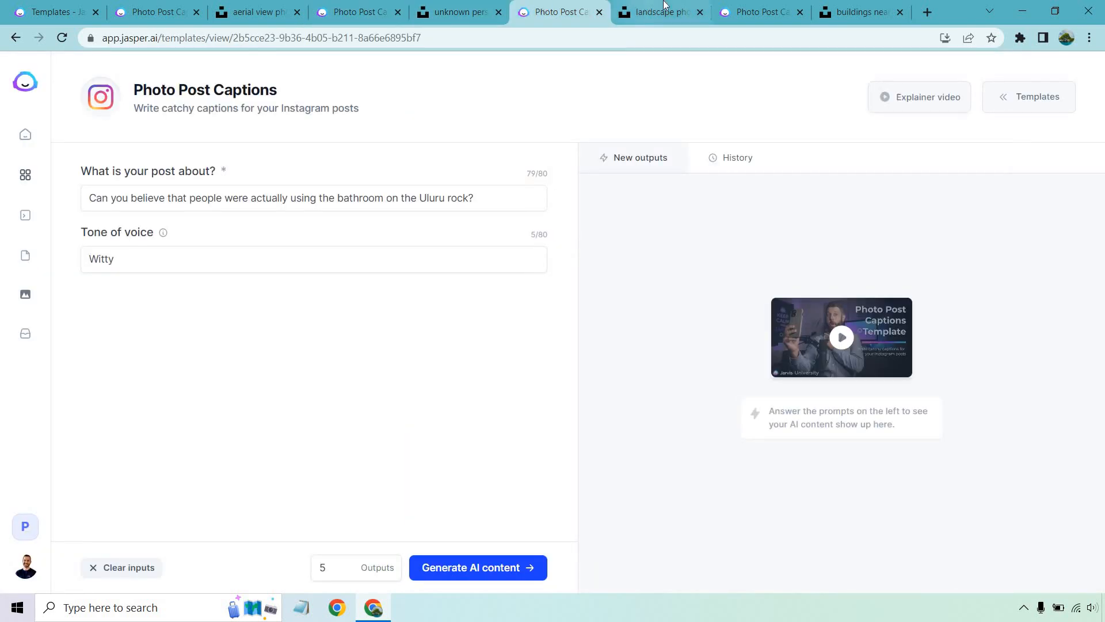
click(656, 12)
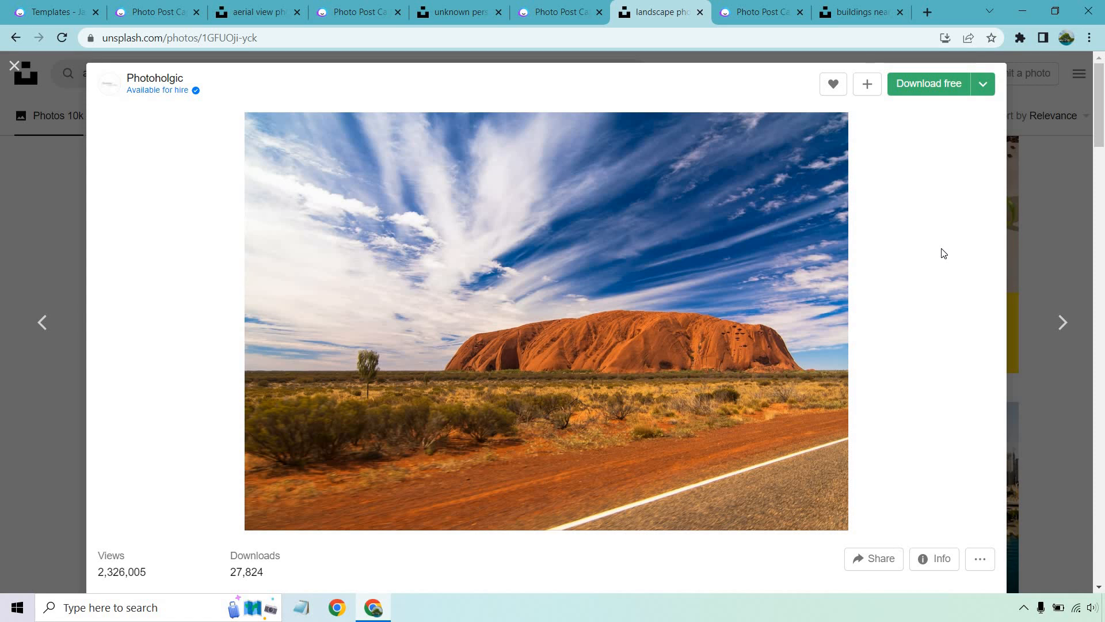
mouse_move(840, 305)
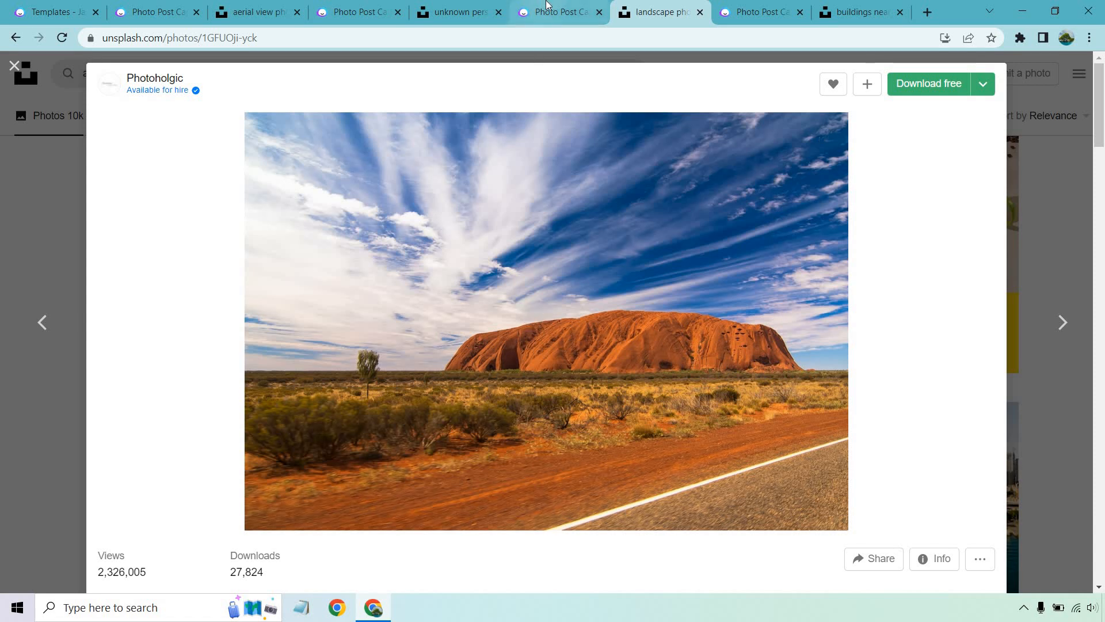
click(556, 12)
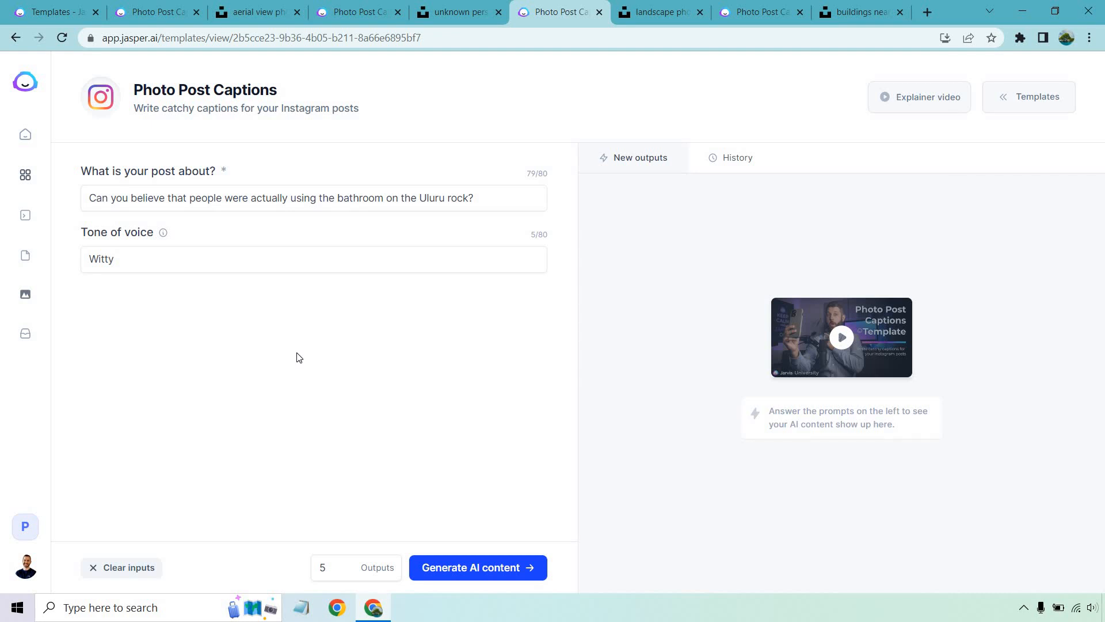
mouse_move(409, 364)
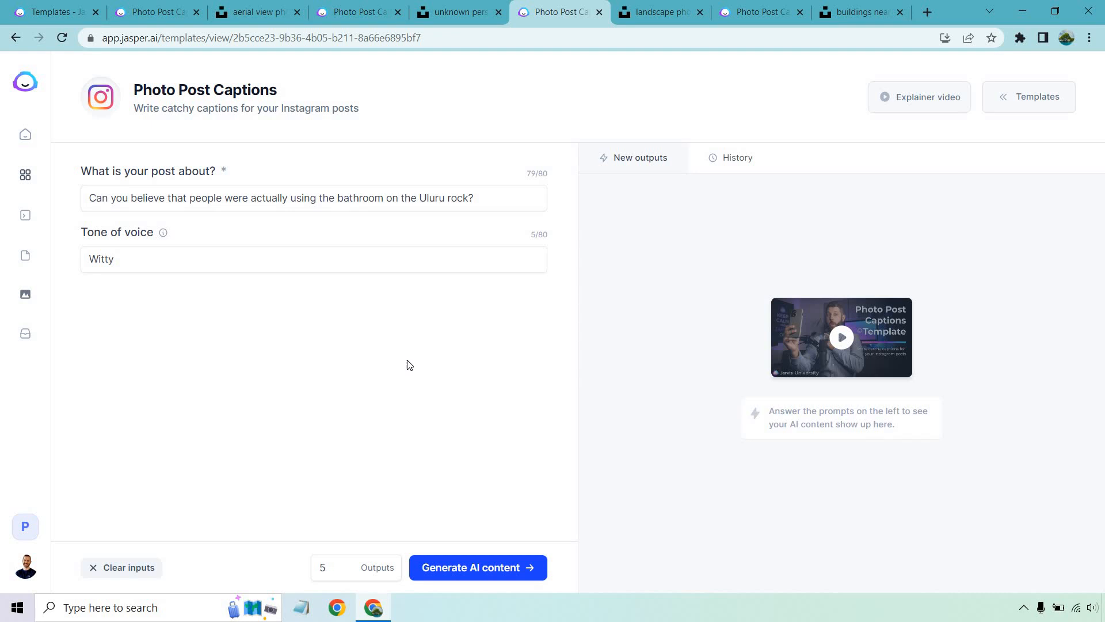
- Generate witty Uluru bathroom captions and scroll through the new outputs
click(477, 567)
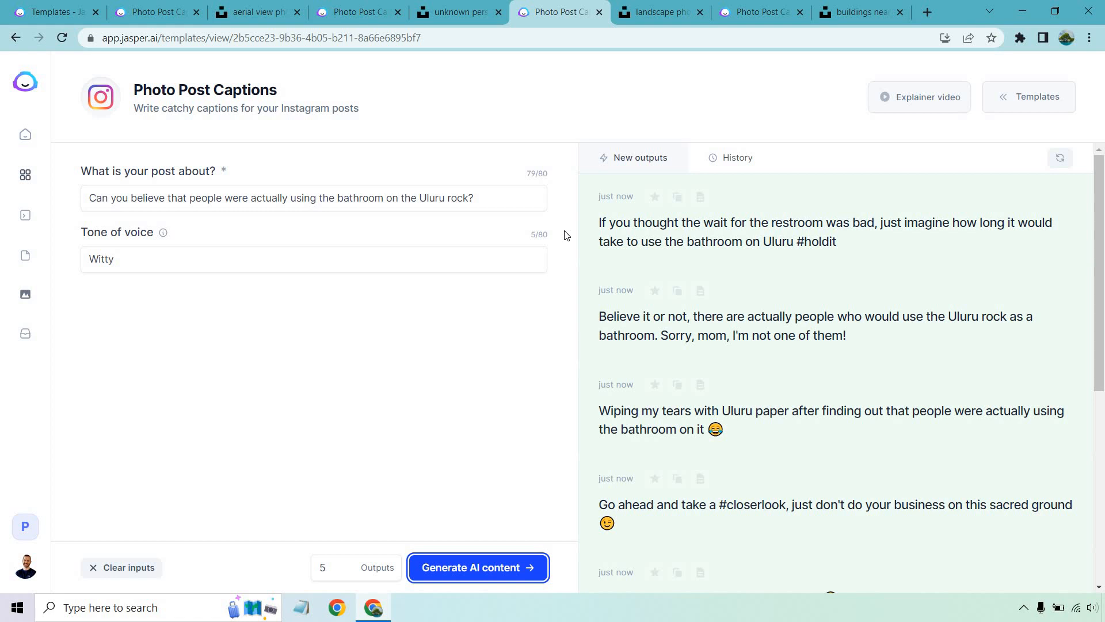
mouse_move(554, 328)
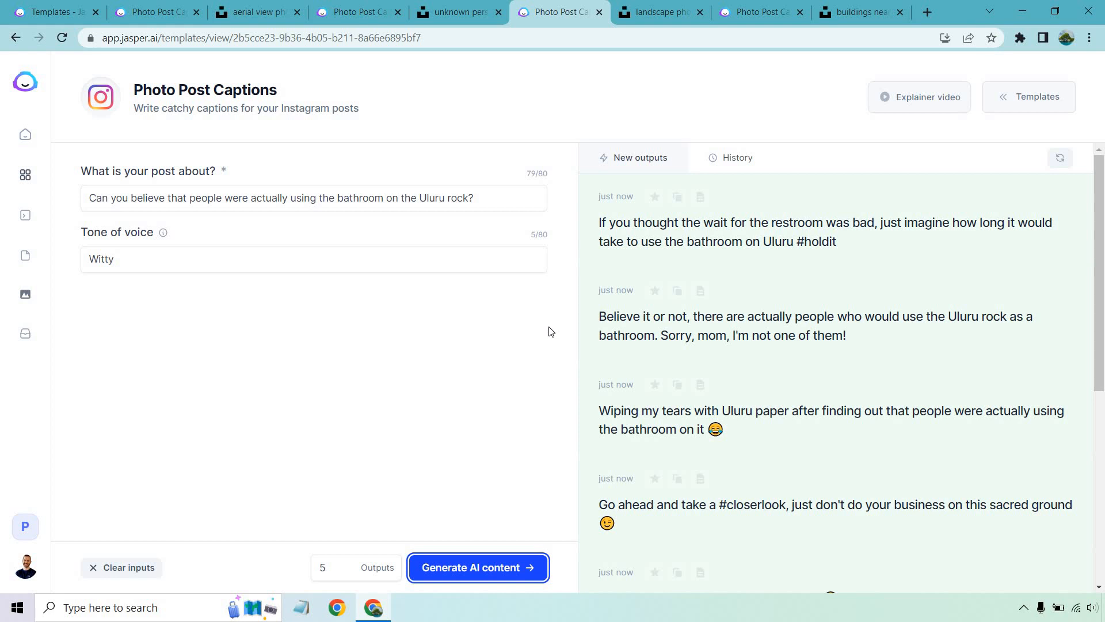
mouse_move(543, 418)
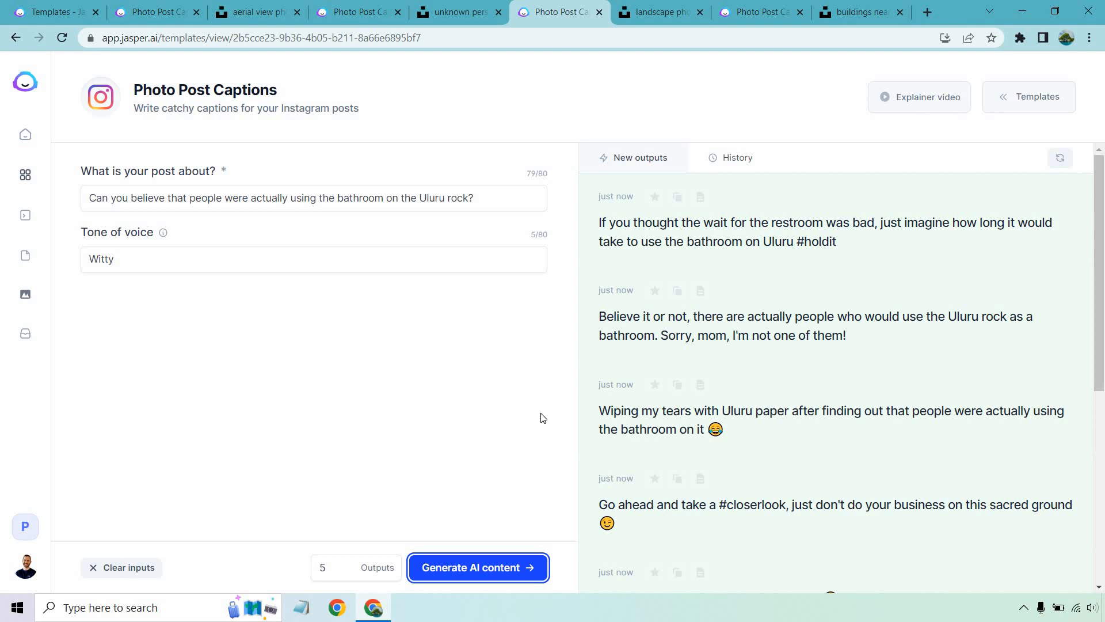
scroll(down, 3)
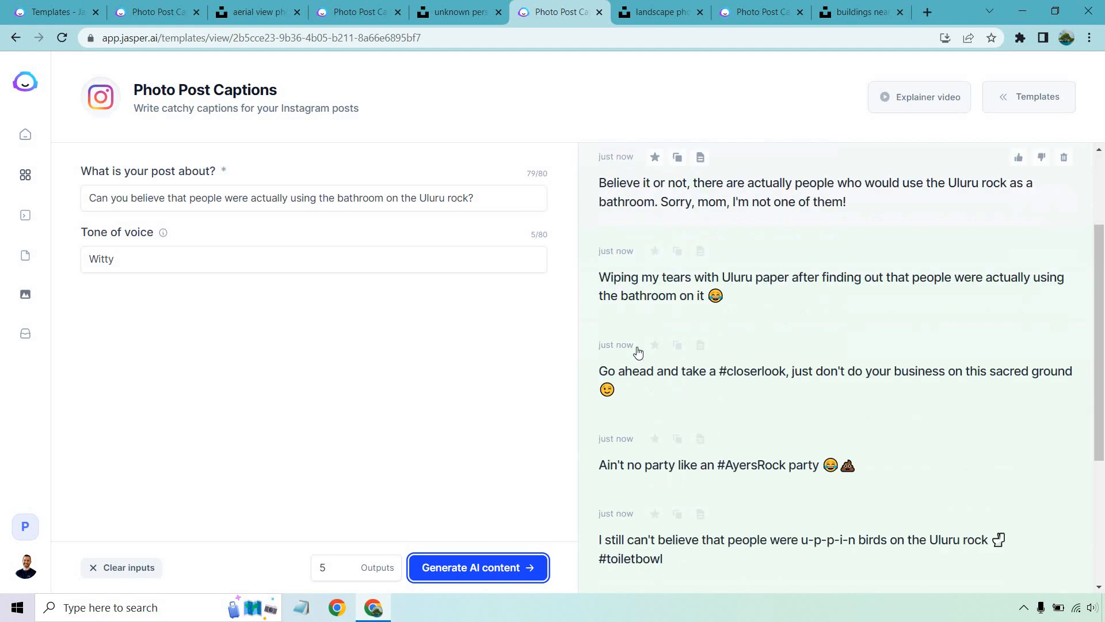
scroll(up, 3)
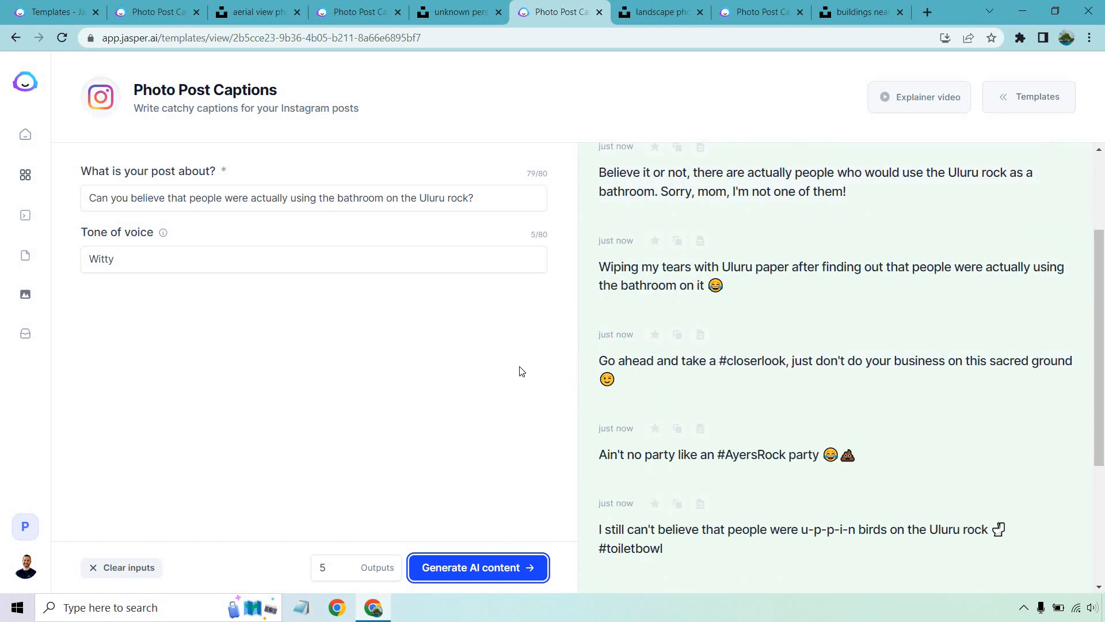
mouse_move(525, 368)
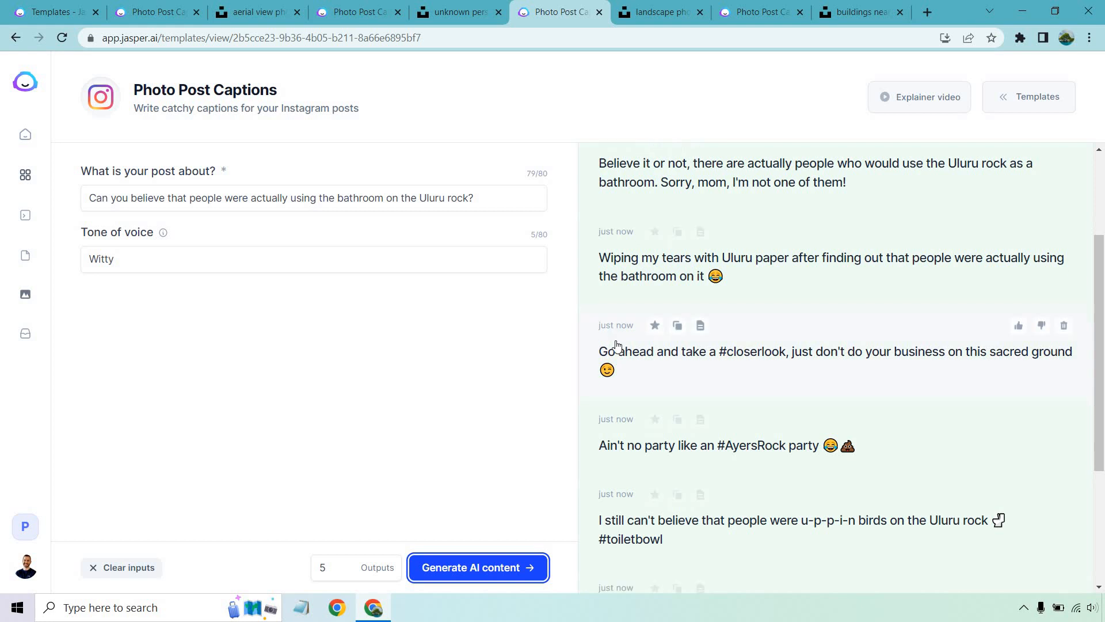
scroll(down, 3)
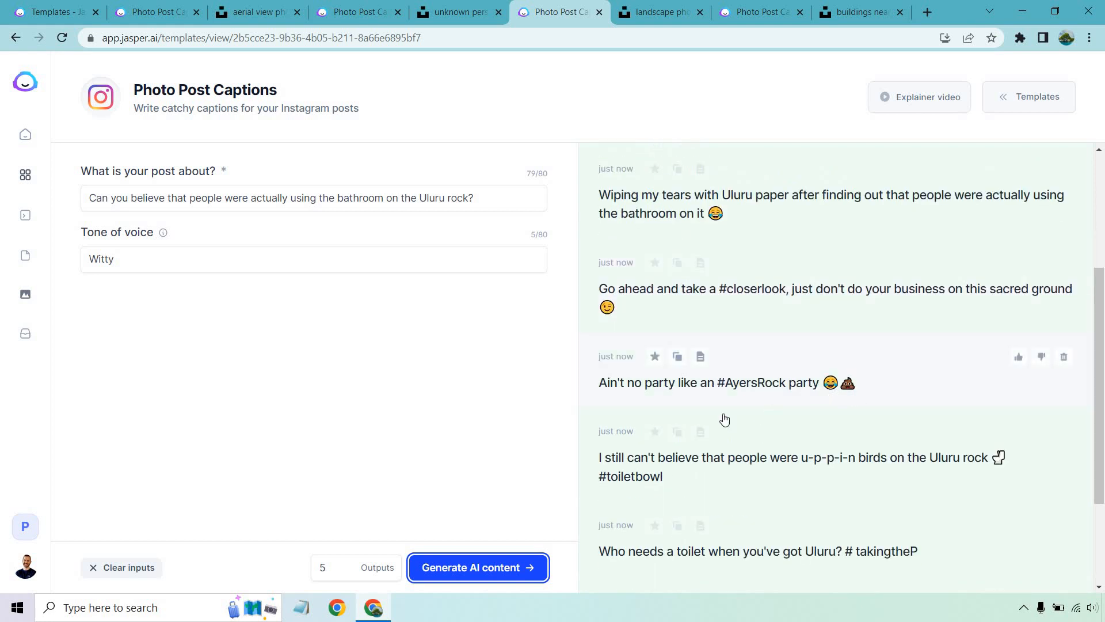
mouse_move(526, 461)
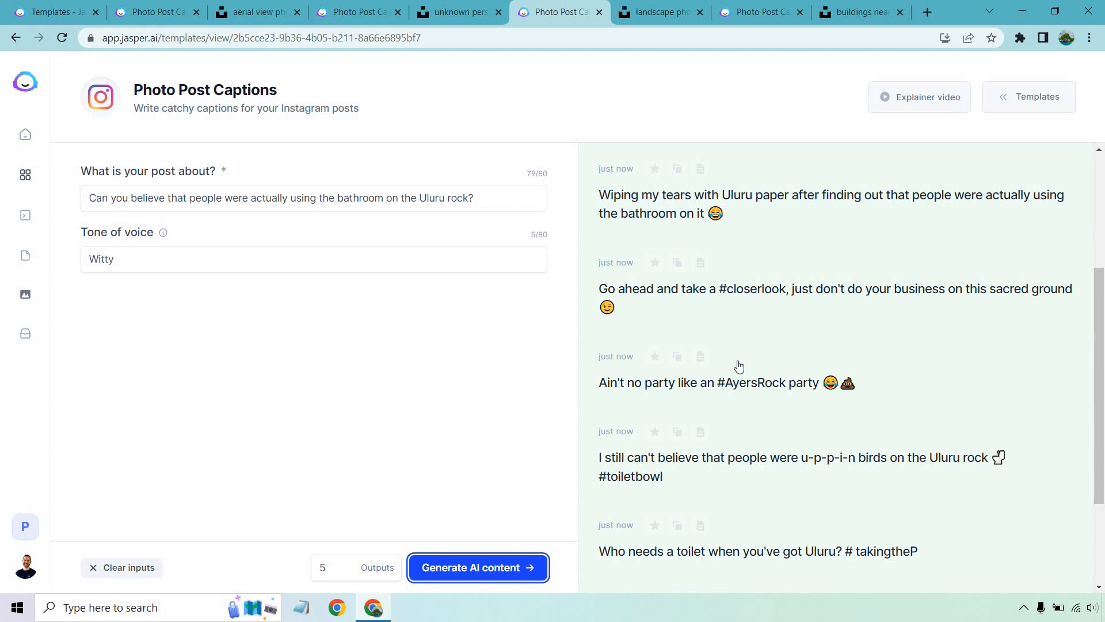
scroll(down, 3)
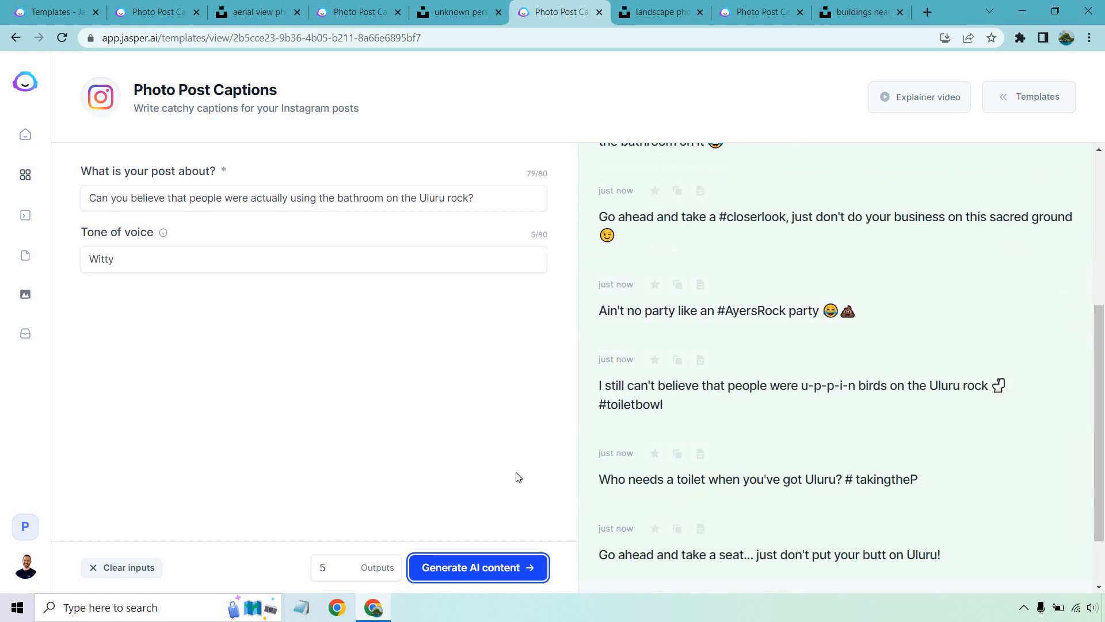
scroll(down, 3)
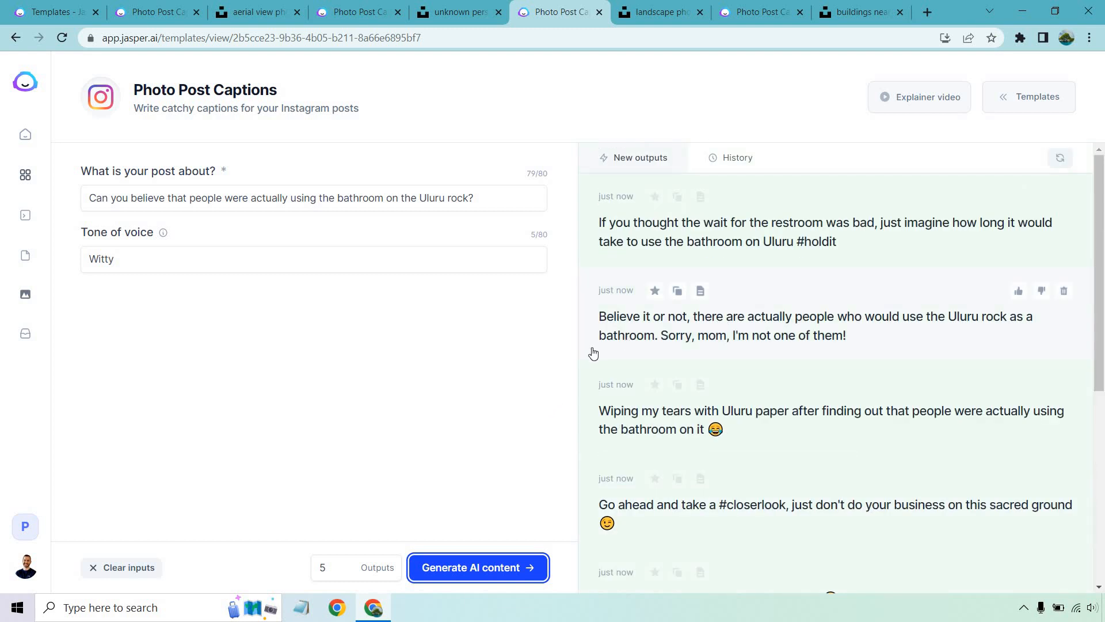
mouse_move(555, 342)
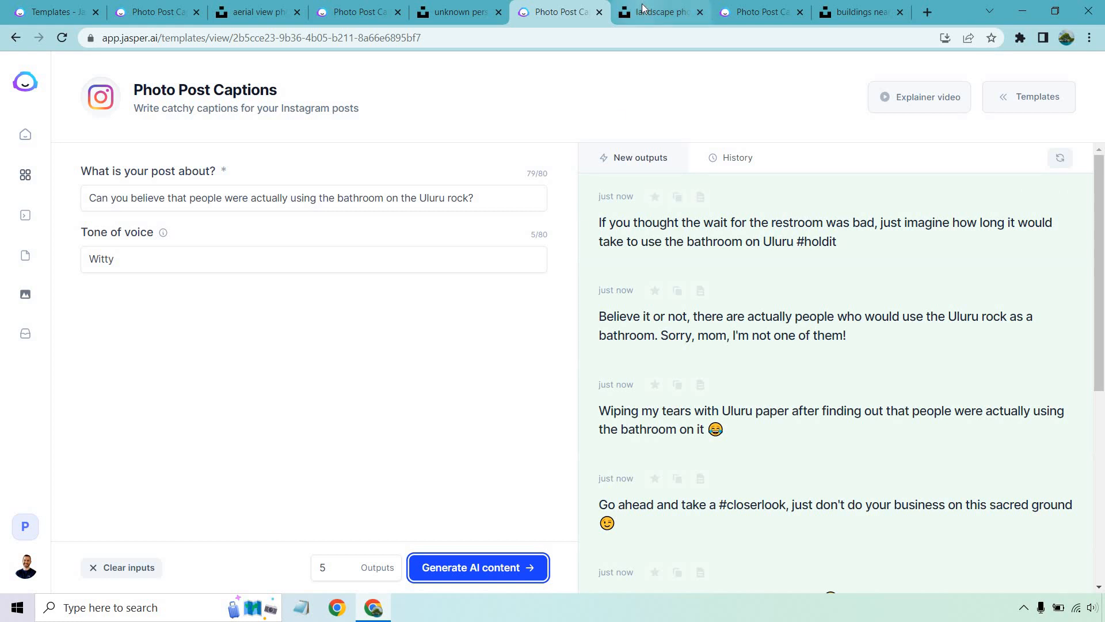
- Revisit the Uluru photo, then view Ömer Faruk Bekdemir's Queenstown lake photo
click(659, 12)
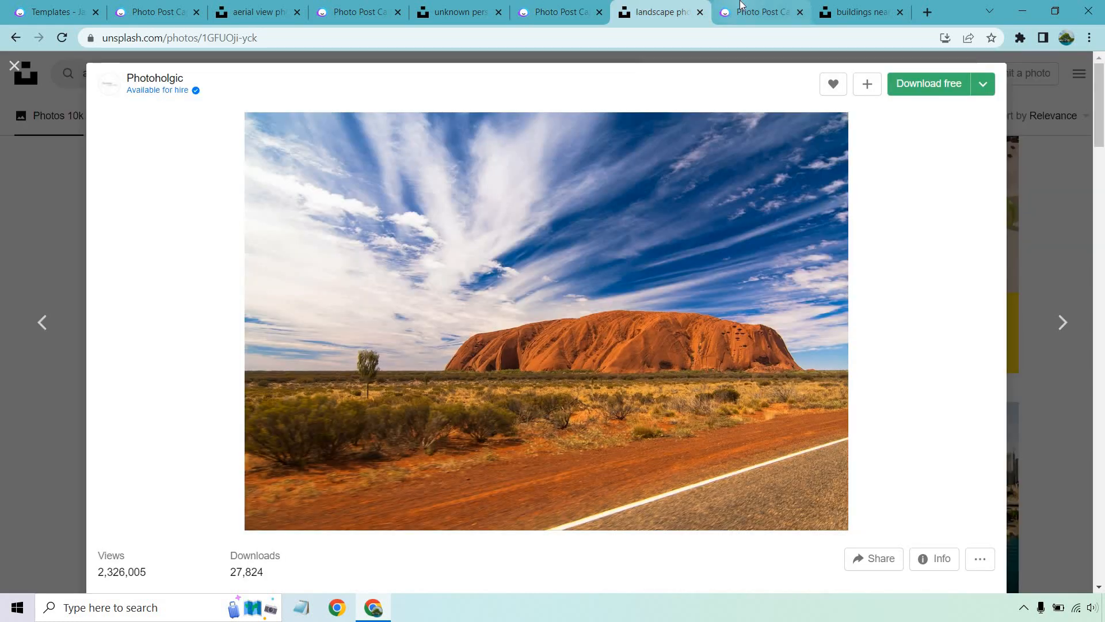
click(852, 12)
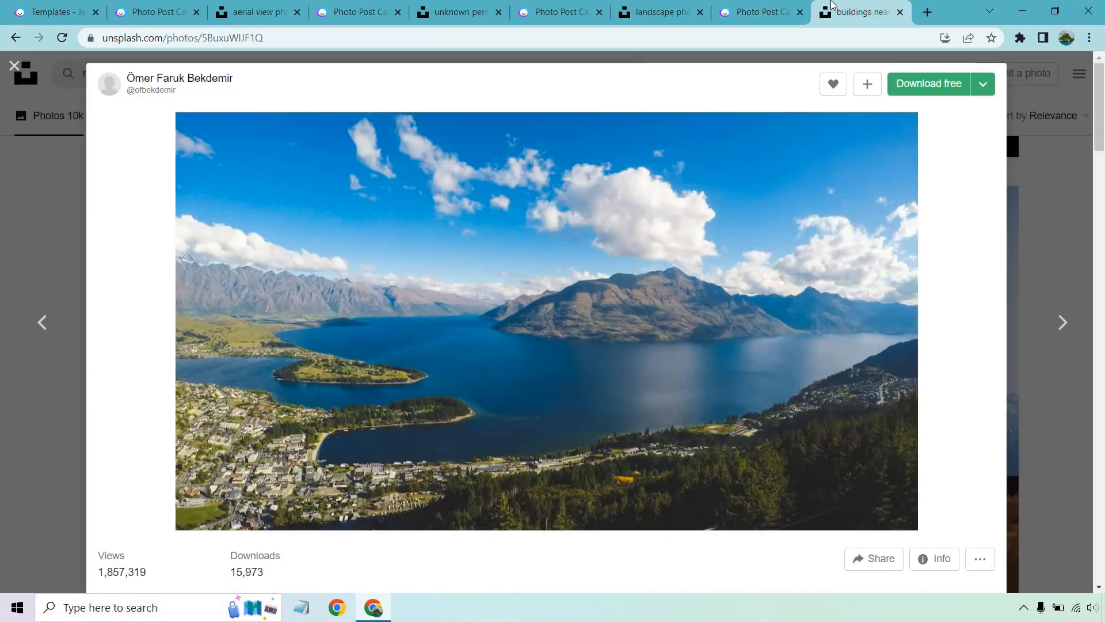
scroll(down, 3)
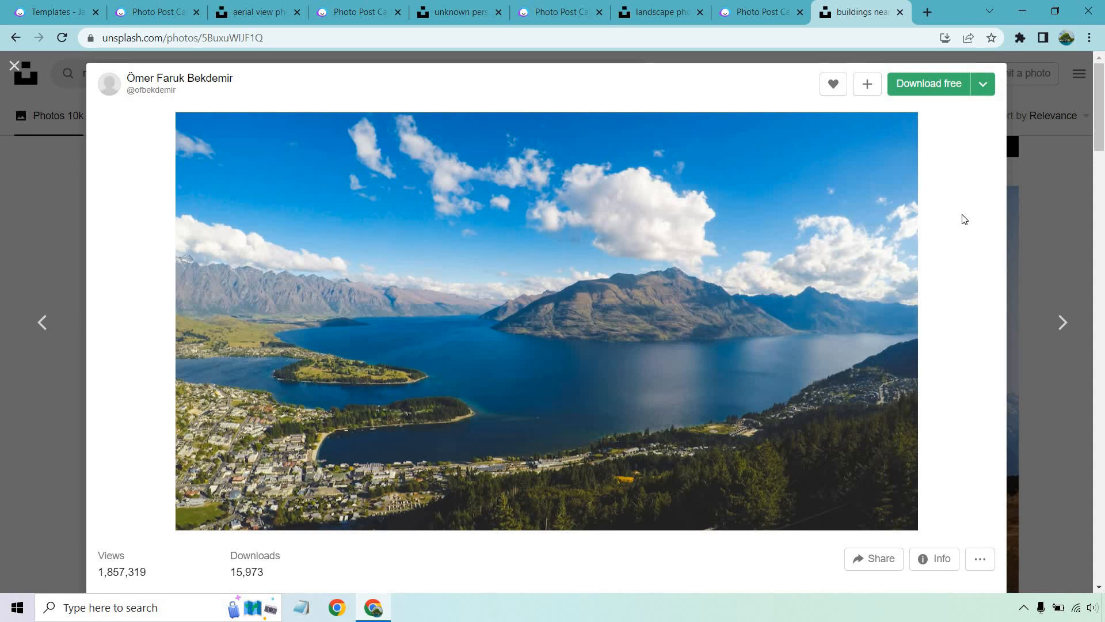
mouse_move(788, 177)
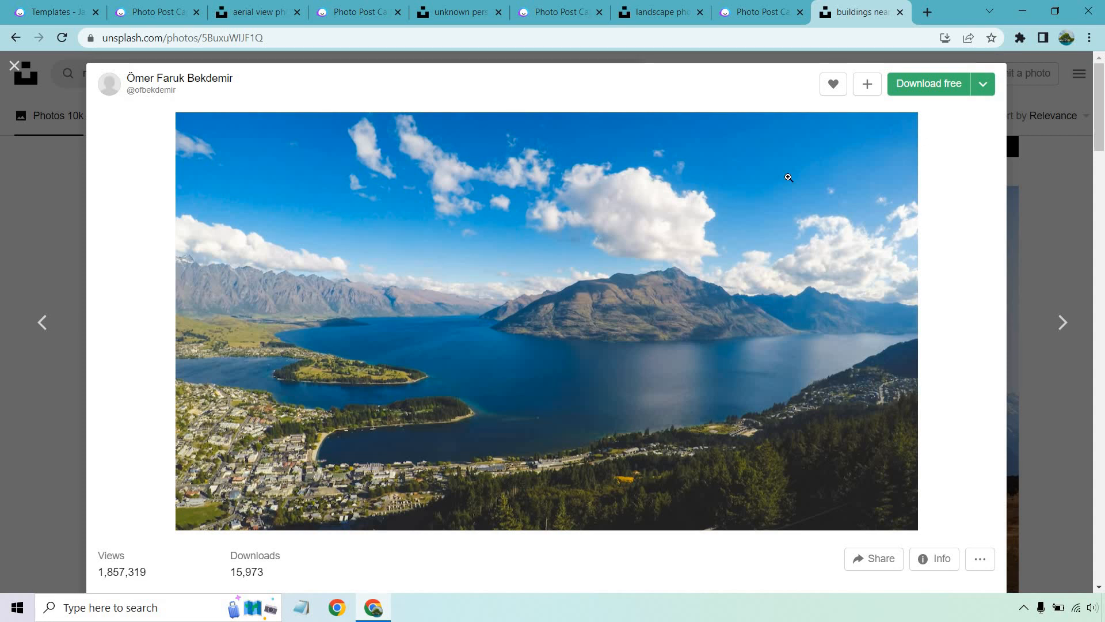
- Change the Queenstown go-kart post's tone to Serious and start caption generation
click(760, 12)
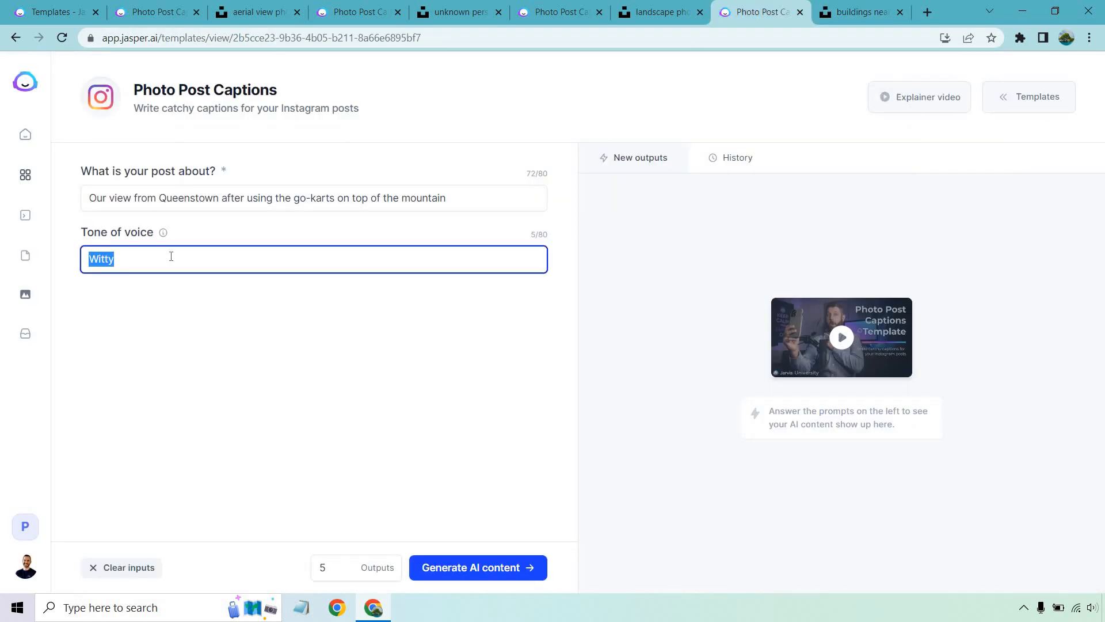
text(Sero)
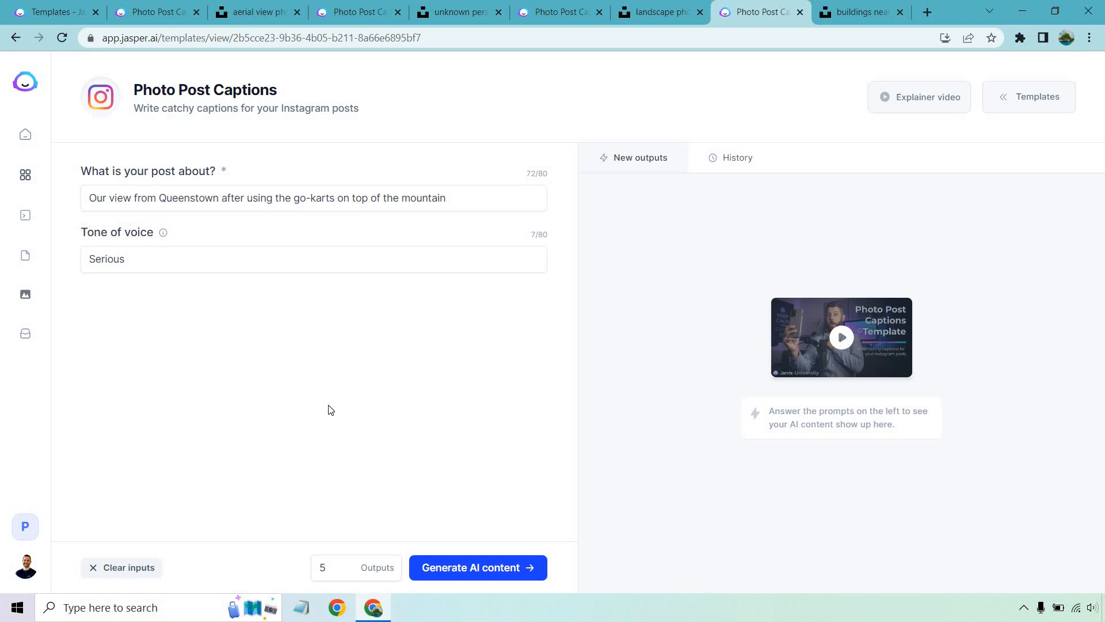
mouse_move(484, 566)
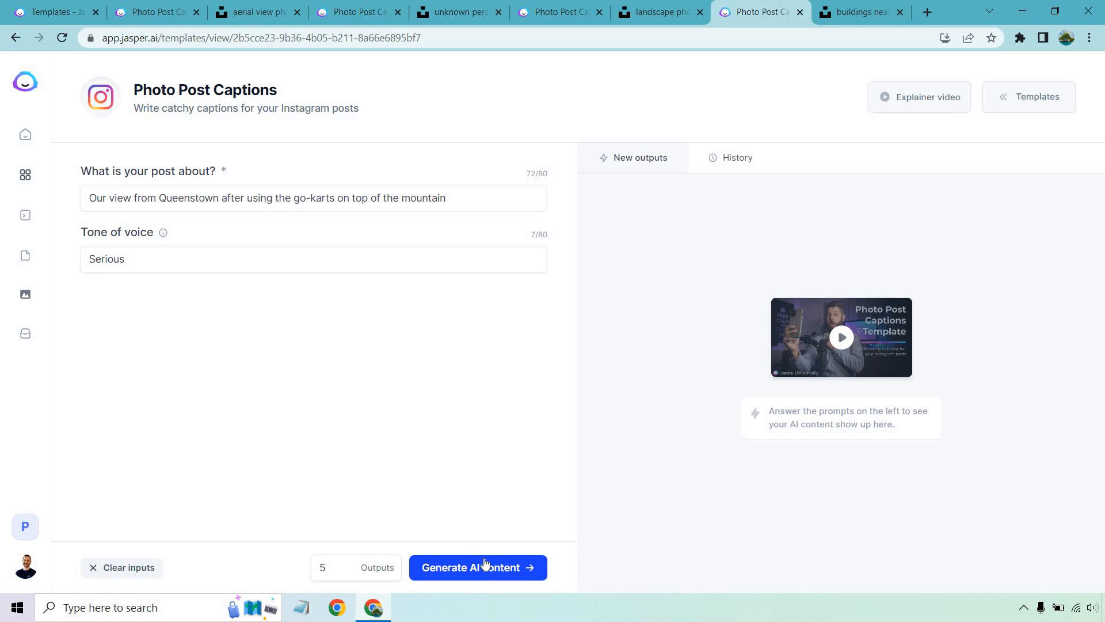
click(477, 566)
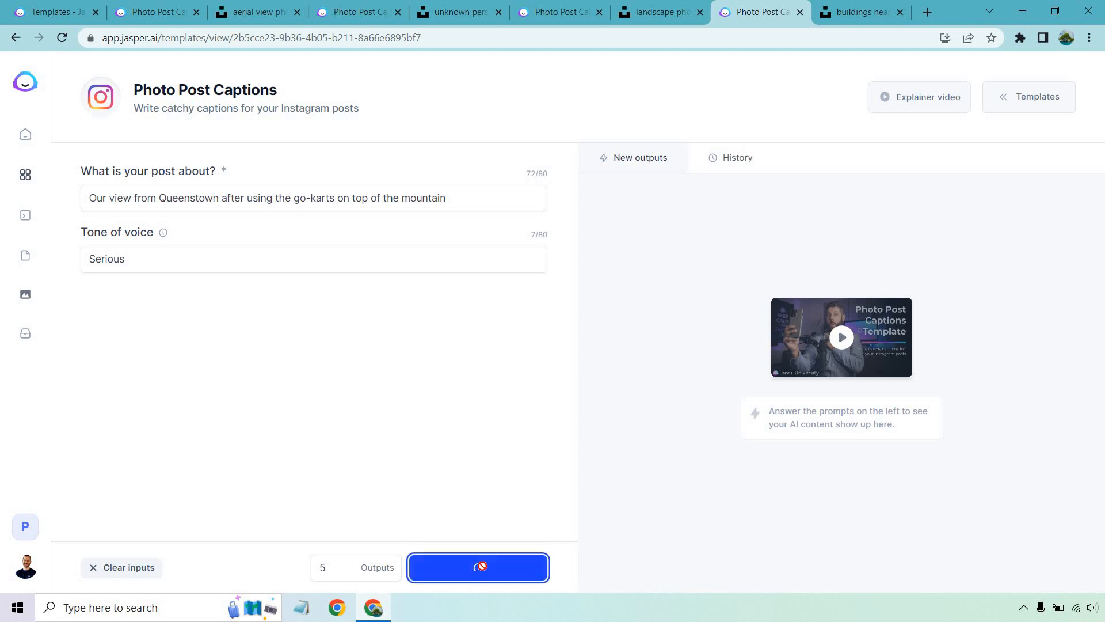
- Read through the serious Queenstown go-kart captions, then view the Queenstown lake photo again
click(478, 568)
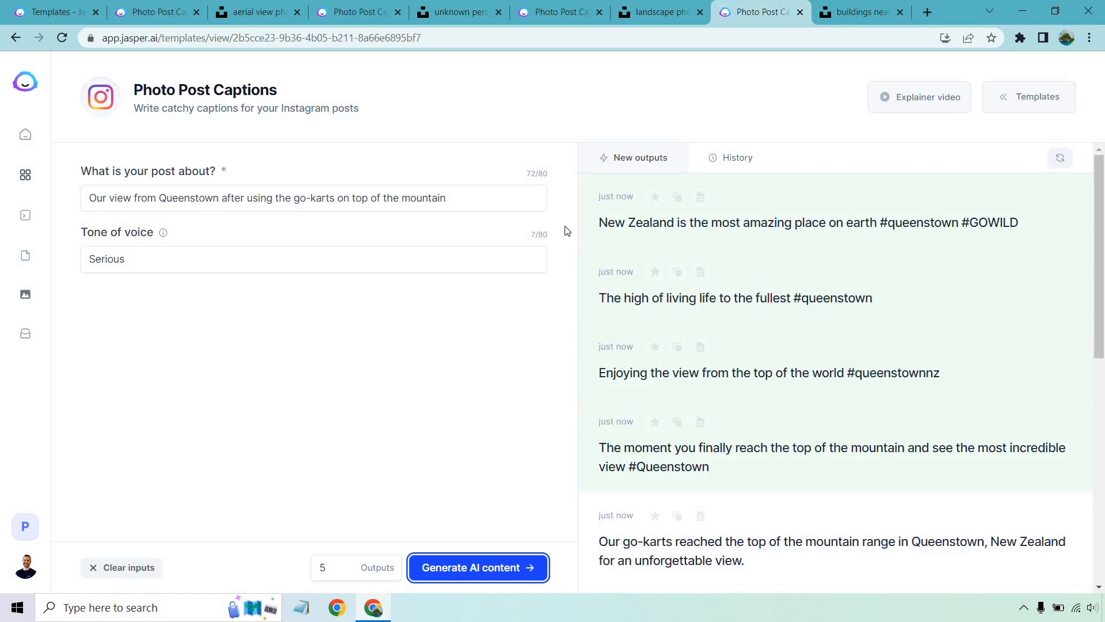
mouse_move(561, 317)
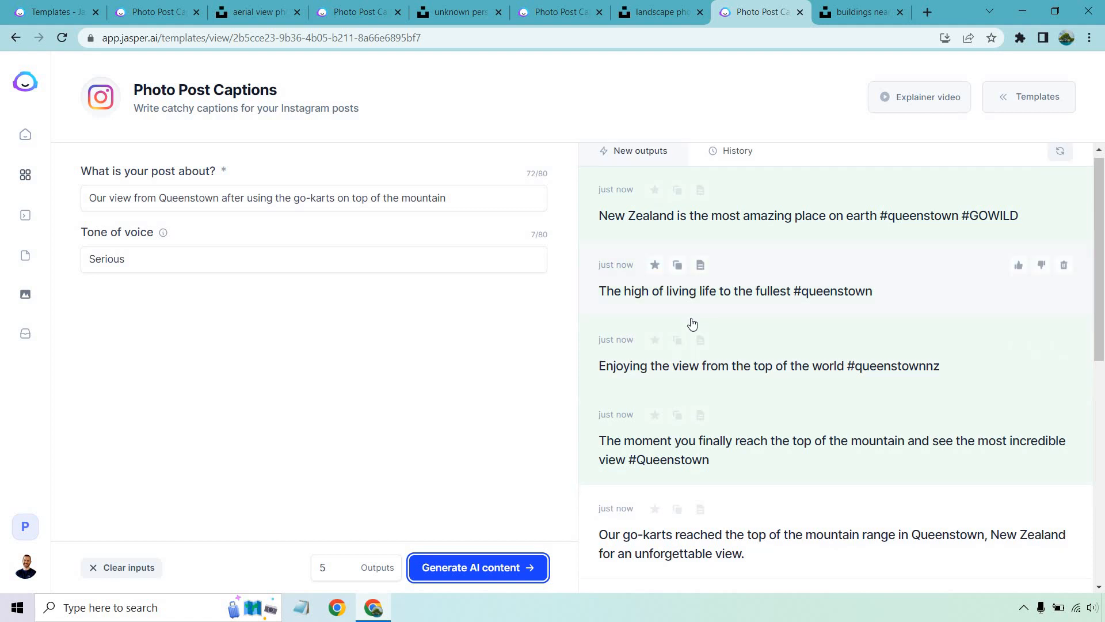
scroll(down, 3)
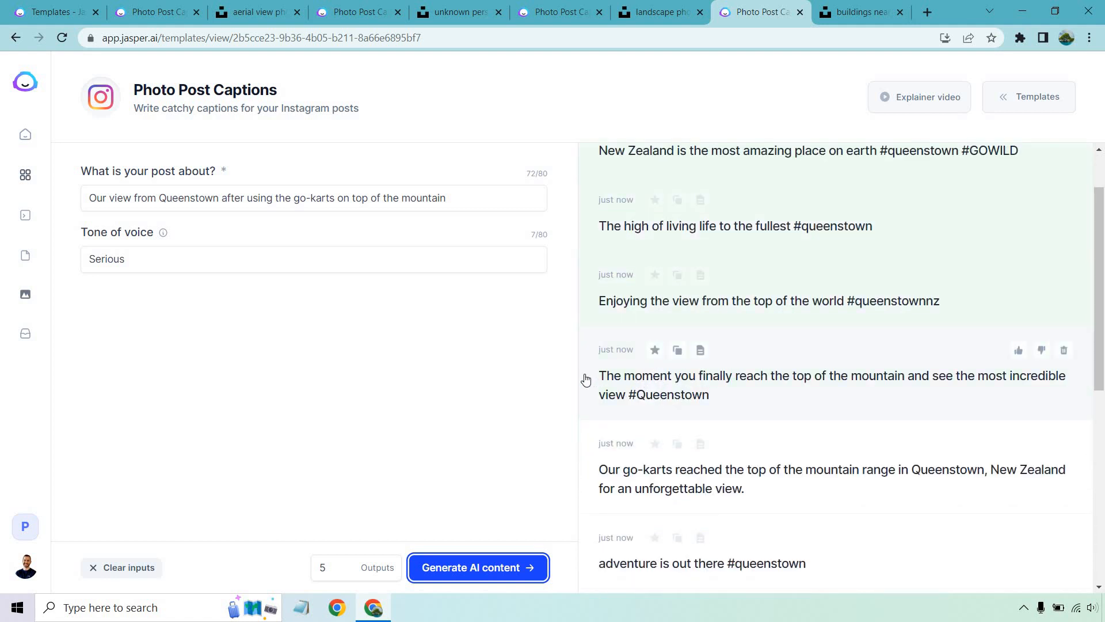
scroll(down, 3)
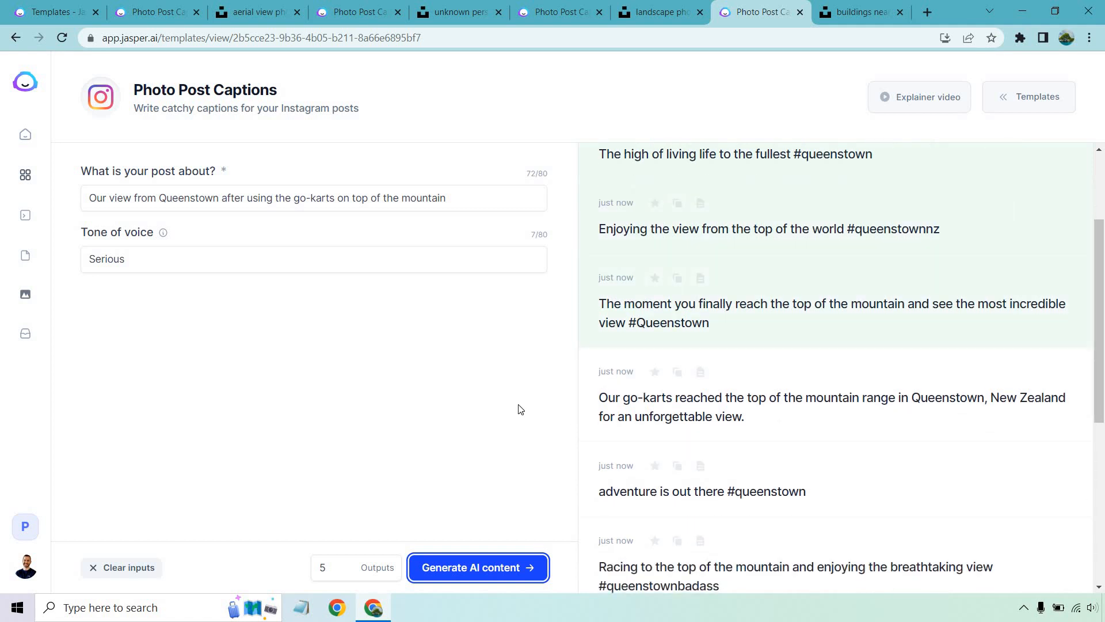
mouse_move(880, 259)
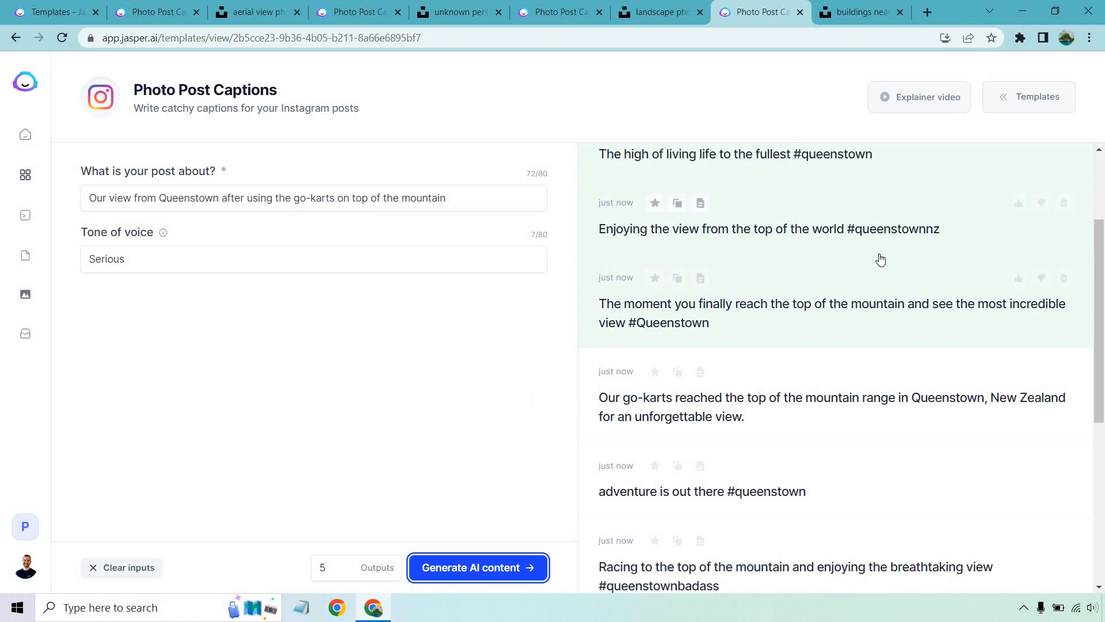
scroll(down, 3)
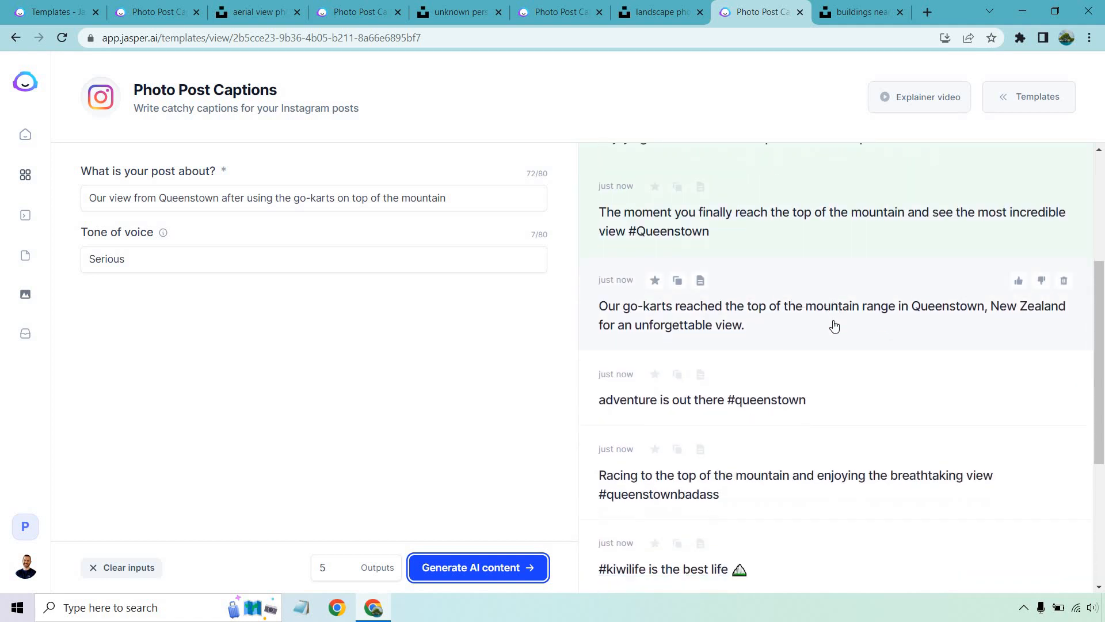
scroll(down, 3)
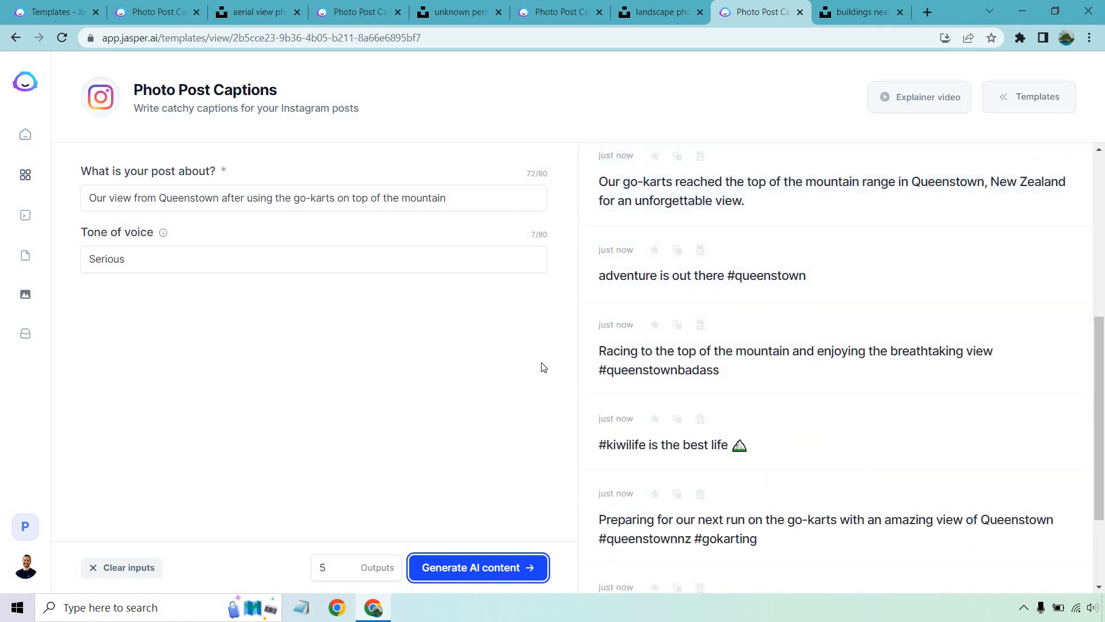
mouse_move(665, 341)
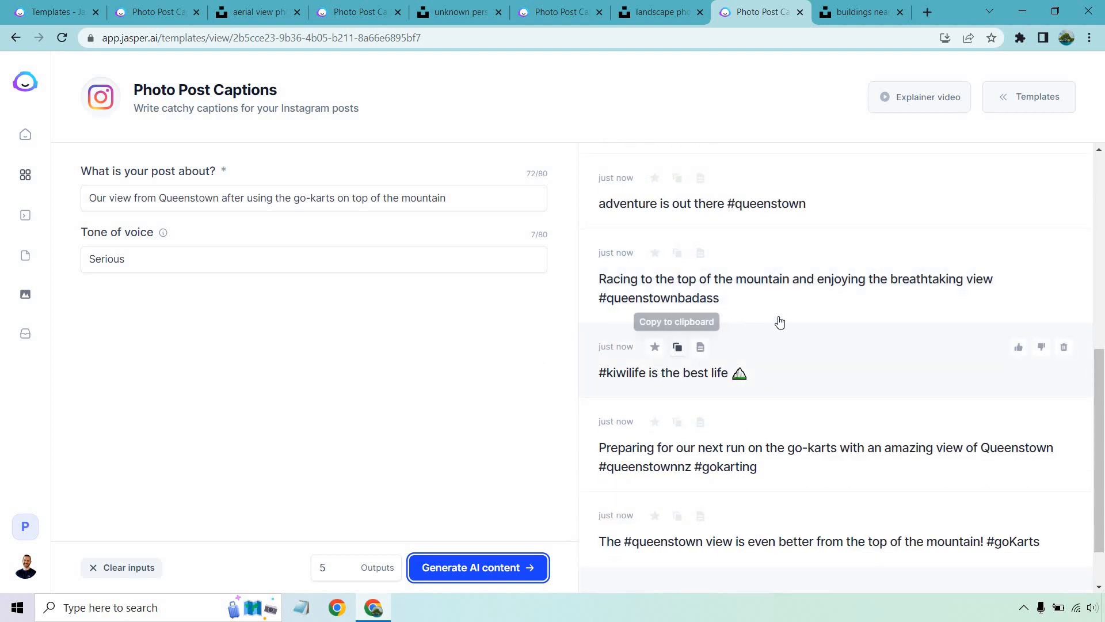
scroll(down, 3)
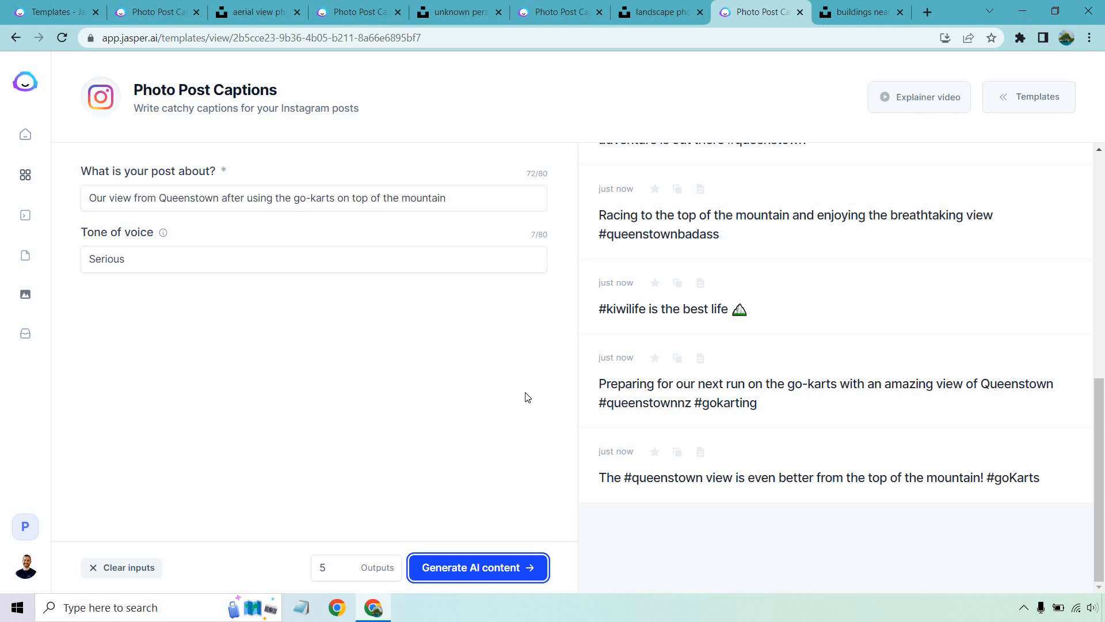
mouse_move(840, 355)
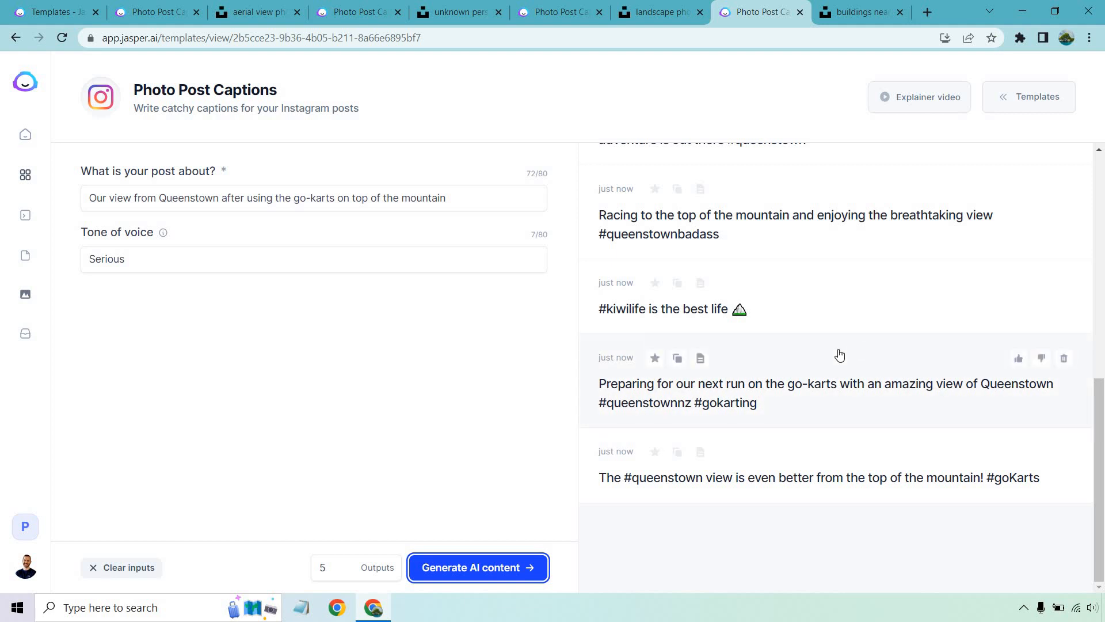
click(855, 12)
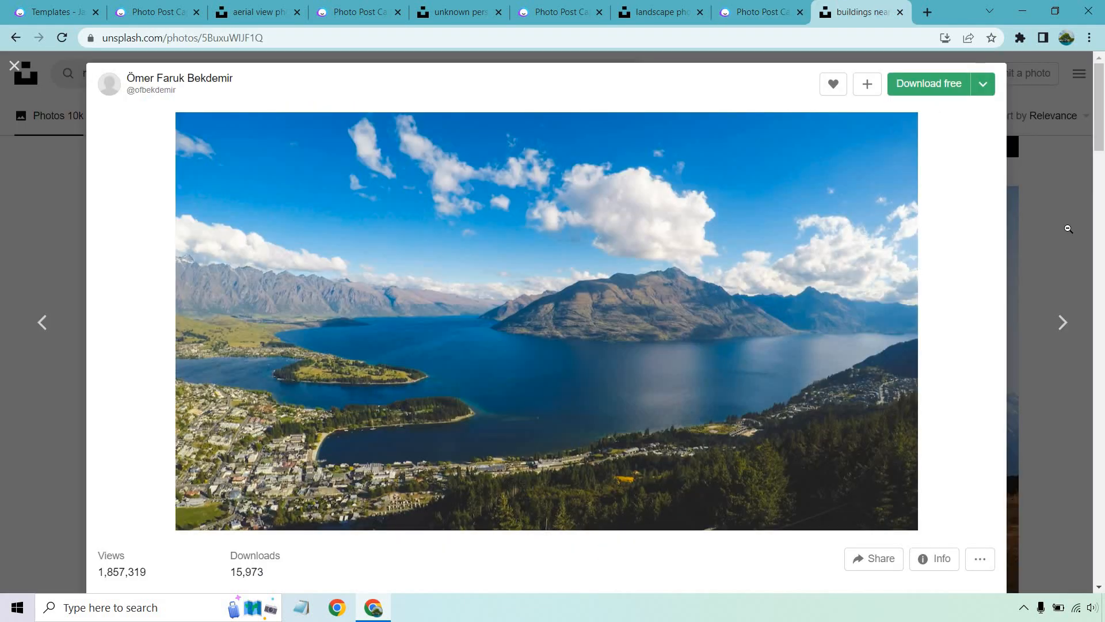